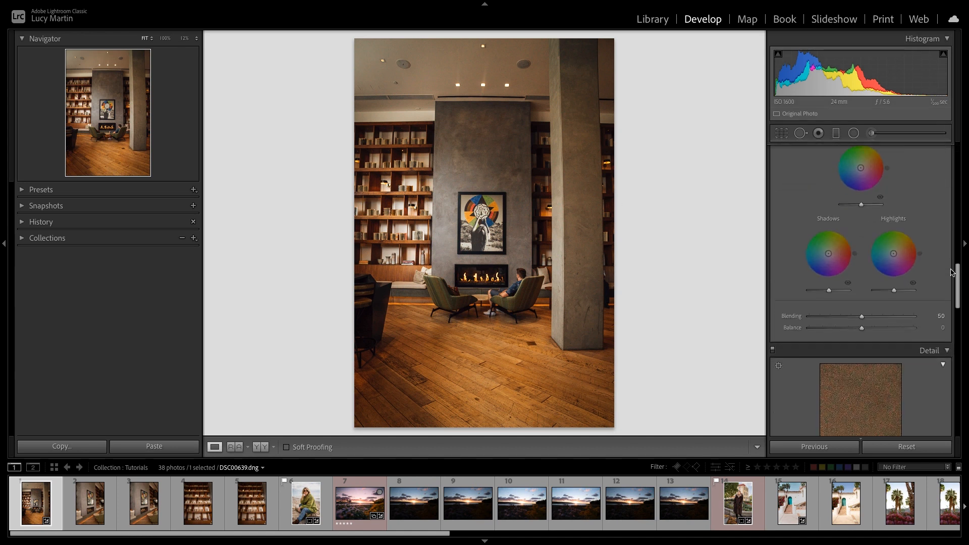
Enable Profile Corrections in Lens Corrections, applying the Sony FE 24-70mm profile
scroll("down", 3)
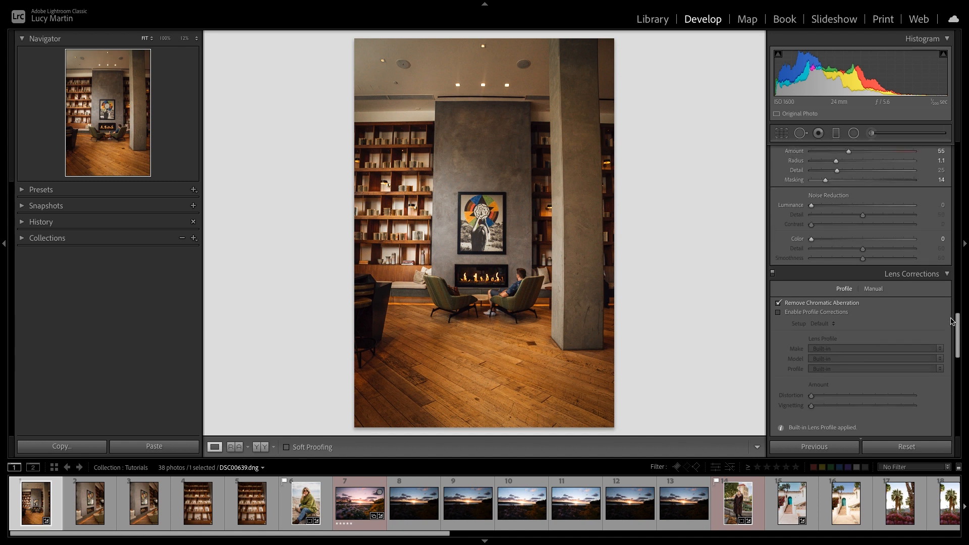
mouse_move(425, 202)
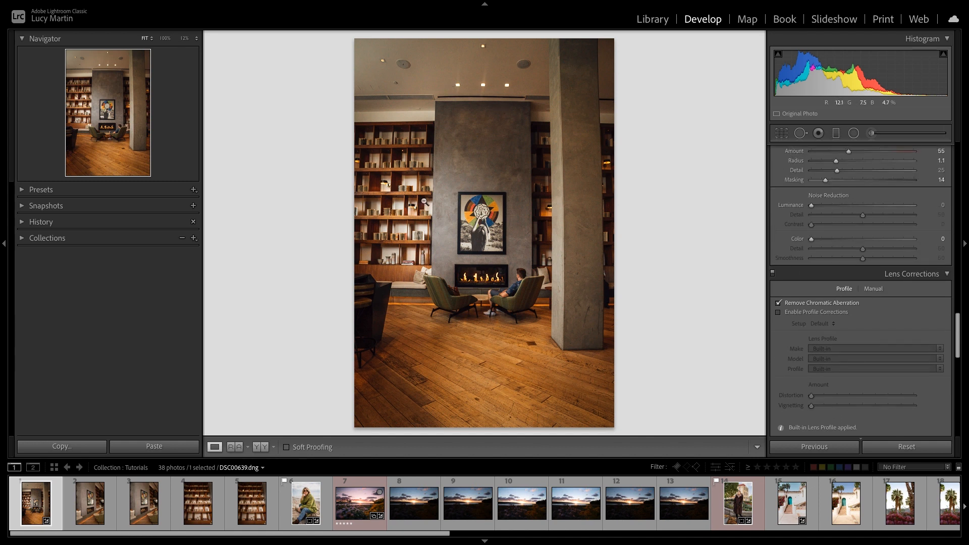
mouse_move(406, 285)
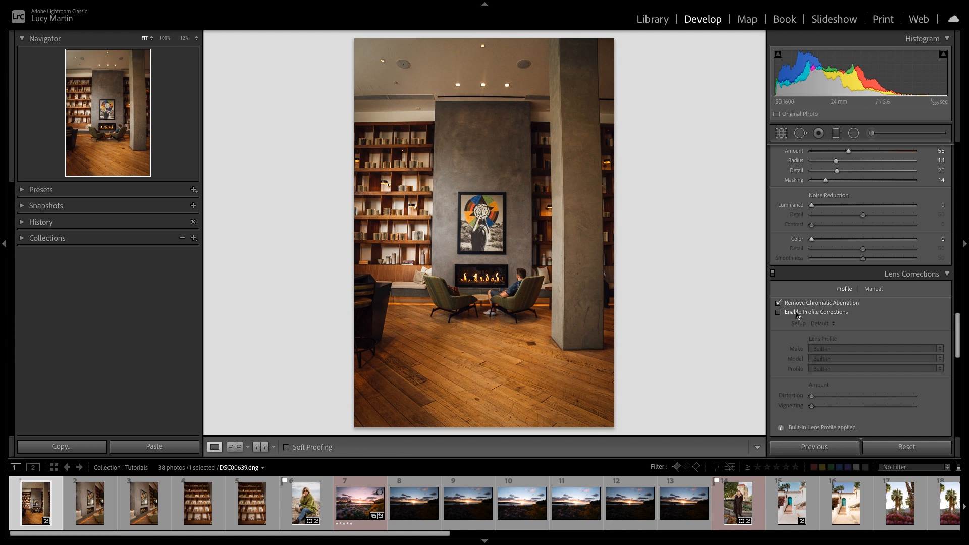
scroll("down", 3)
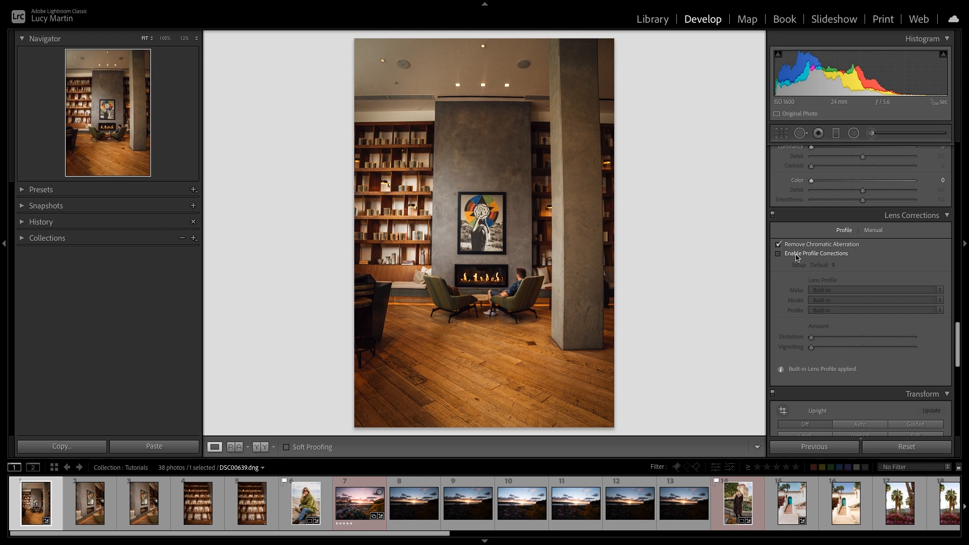
left_click(778, 253)
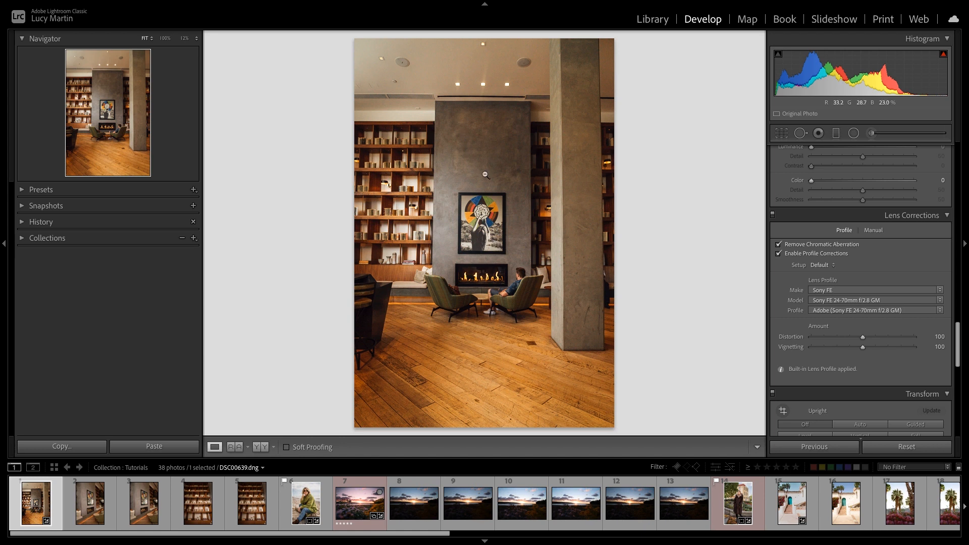
mouse_move(524, 84)
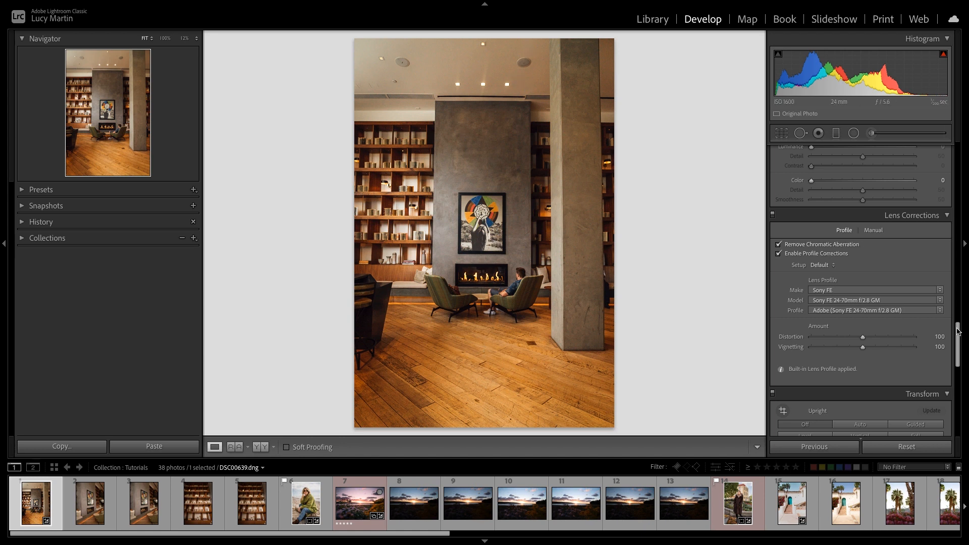
Apply Guided Upright in Transform with vertical guides along the pillar and wall edges
scroll("down", 3)
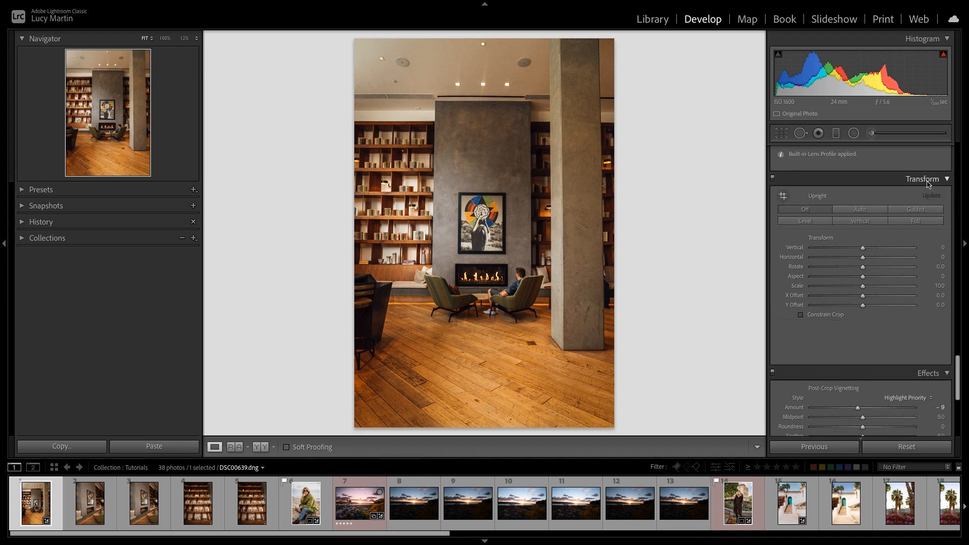
mouse_move(919, 202)
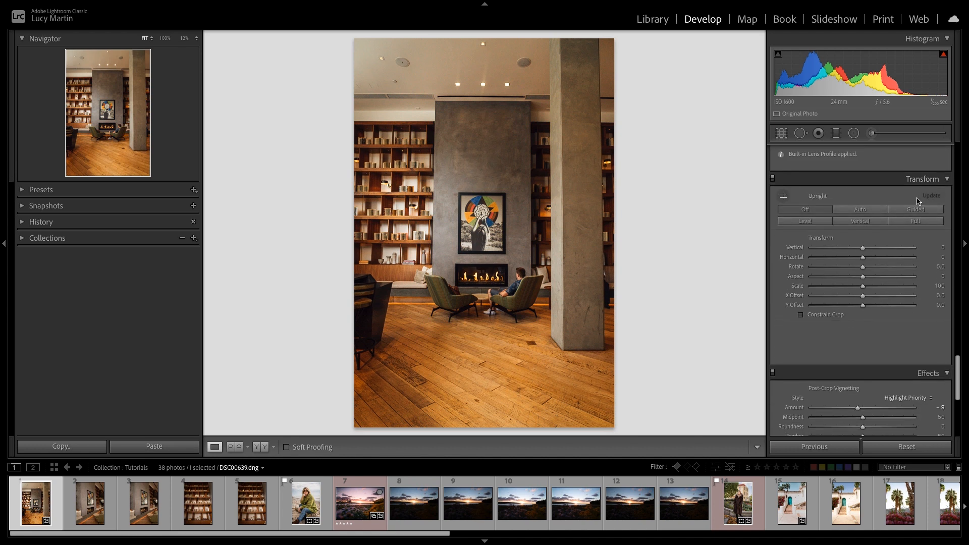
left_click(914, 209)
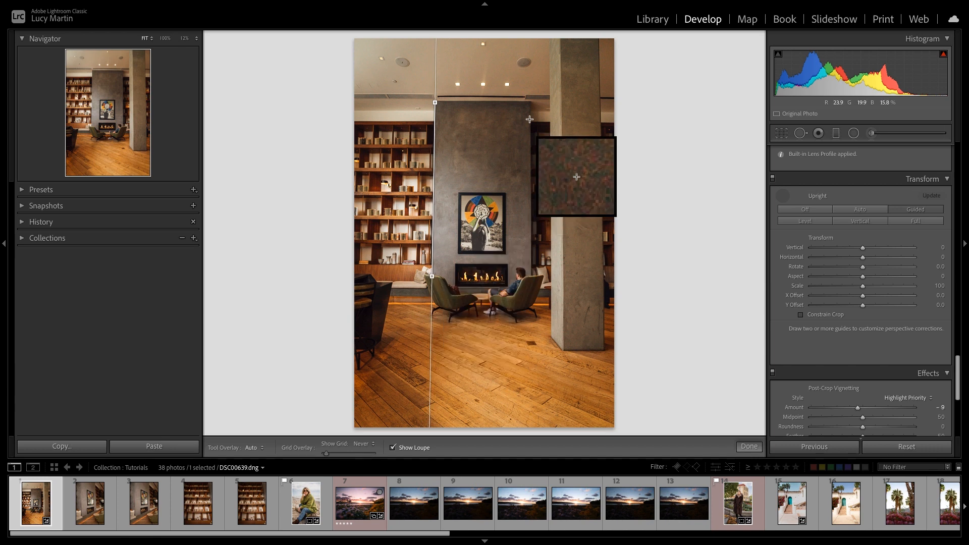
mouse_move(530, 103)
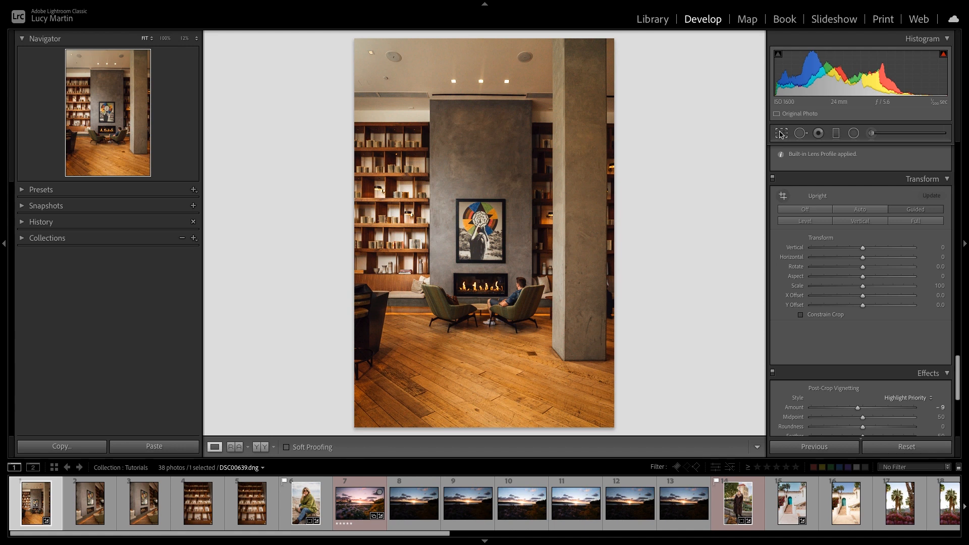
left_click(781, 133)
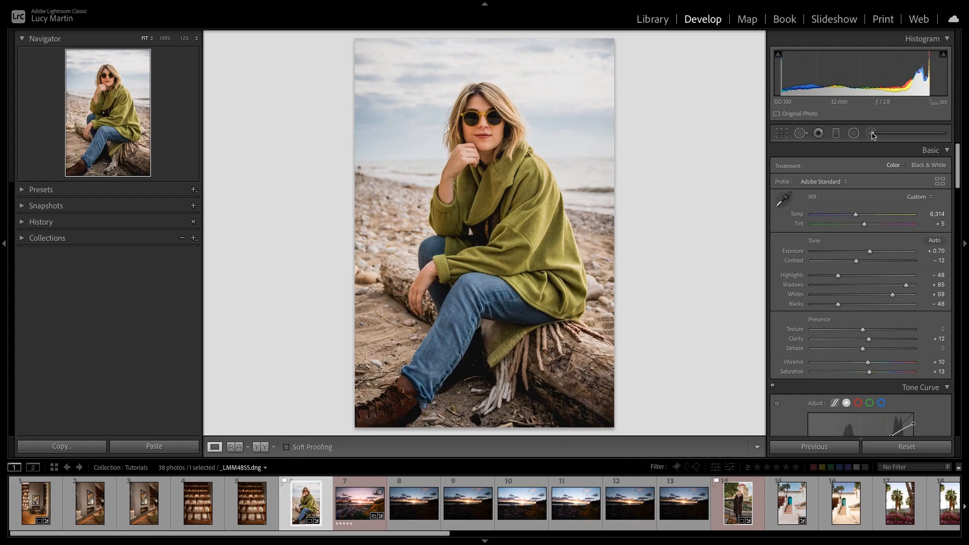
Brush a mask over the woman and her wrap, limited to a colour range mask
left_click(872, 134)
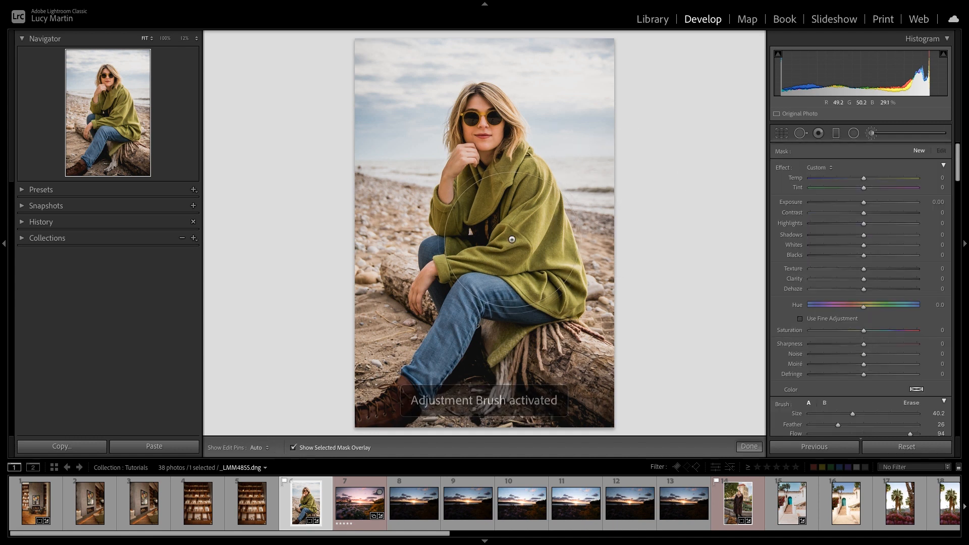
mouse_move(530, 193)
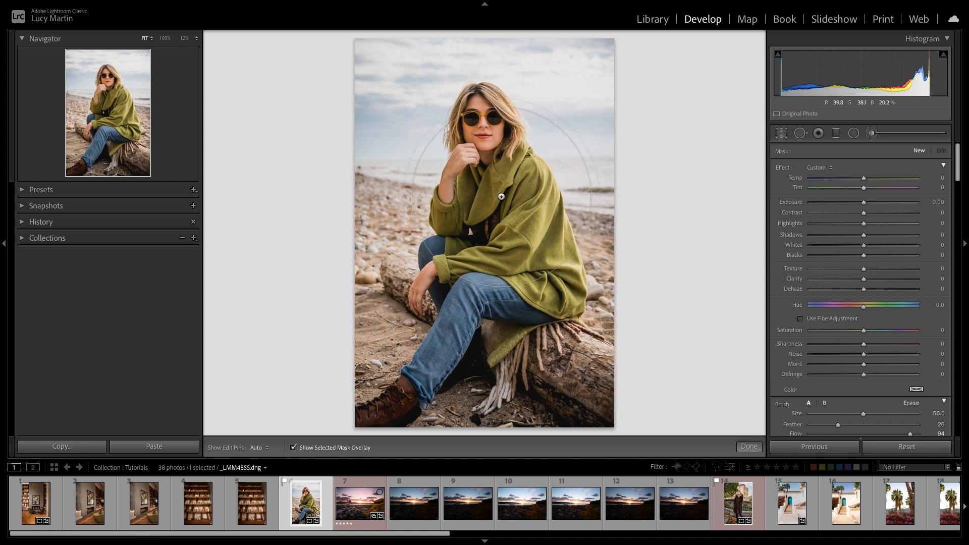
left_click_drag(501, 197, 520, 218)
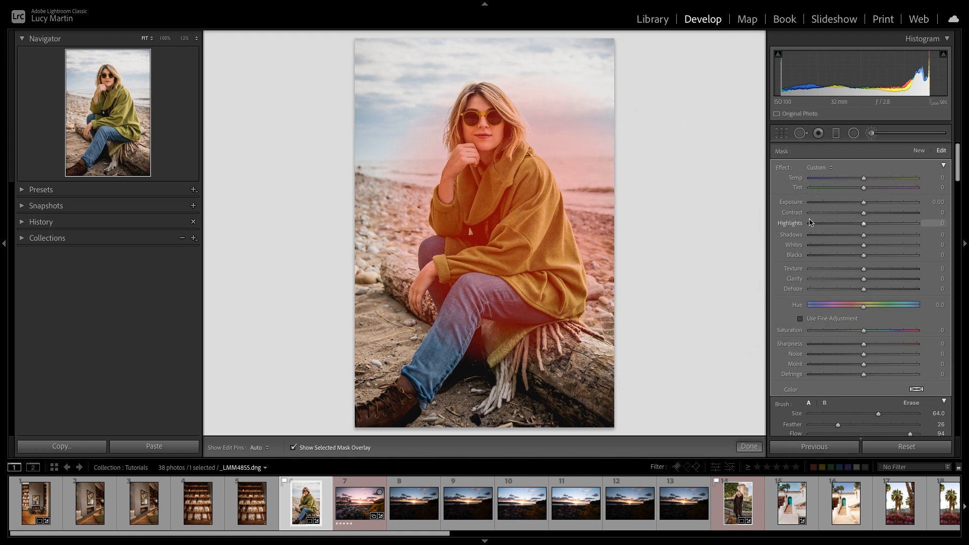
mouse_move(514, 219)
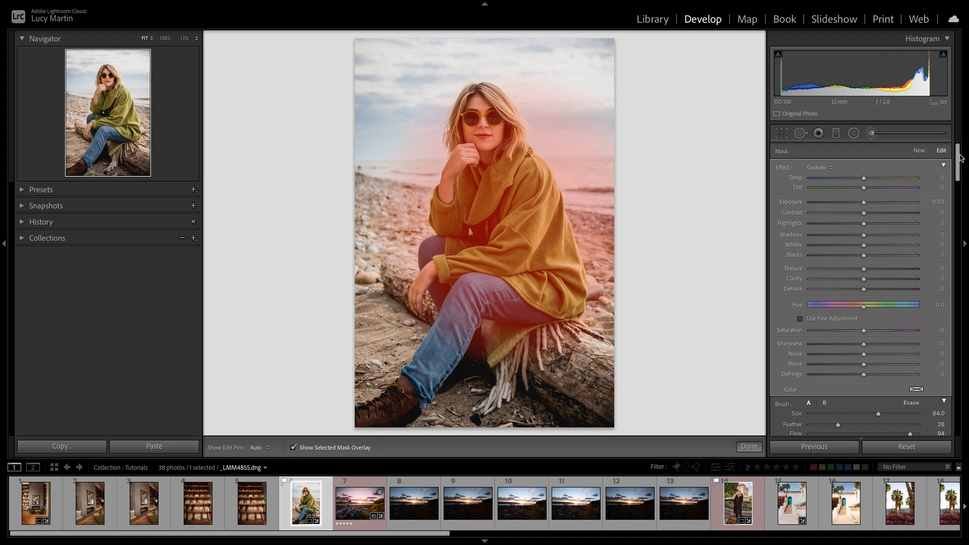
scroll("down", 3)
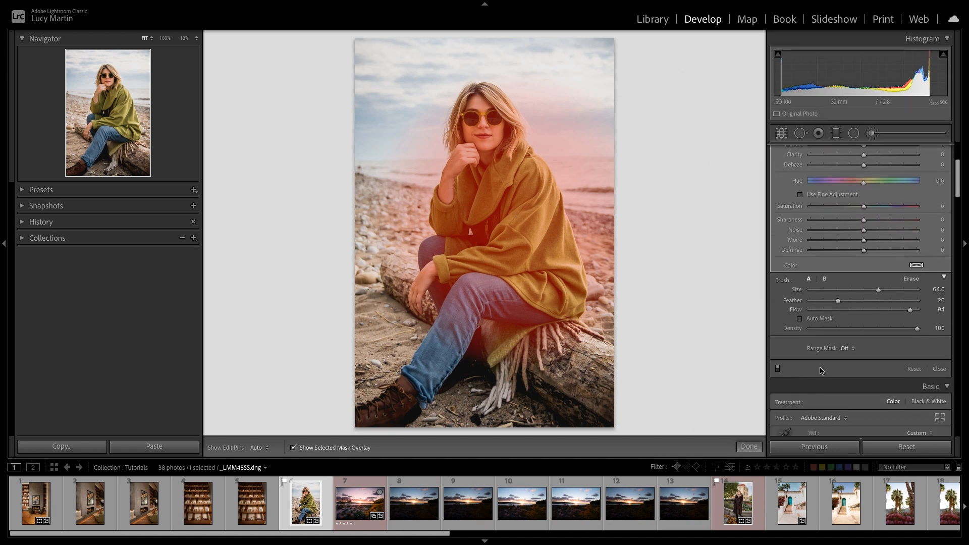
left_click(846, 348)
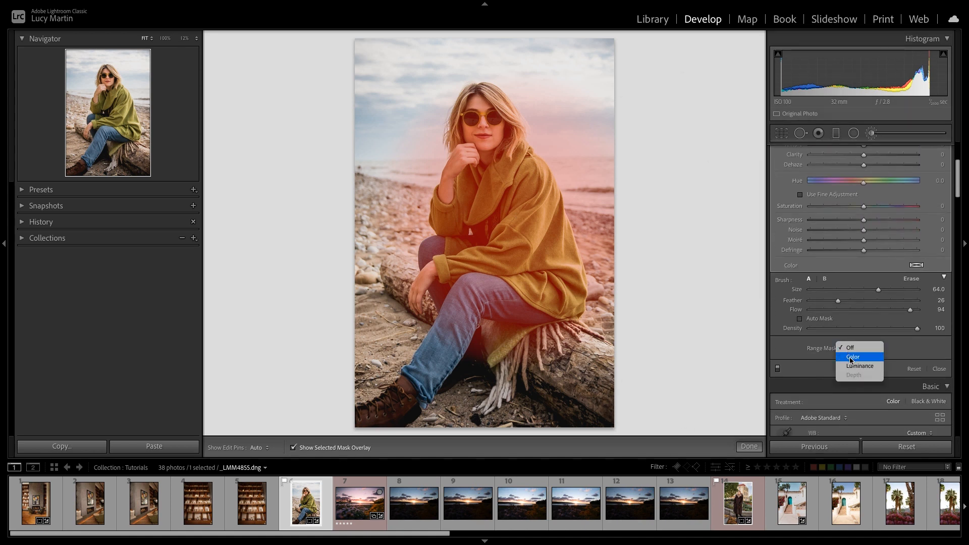
left_click(852, 356)
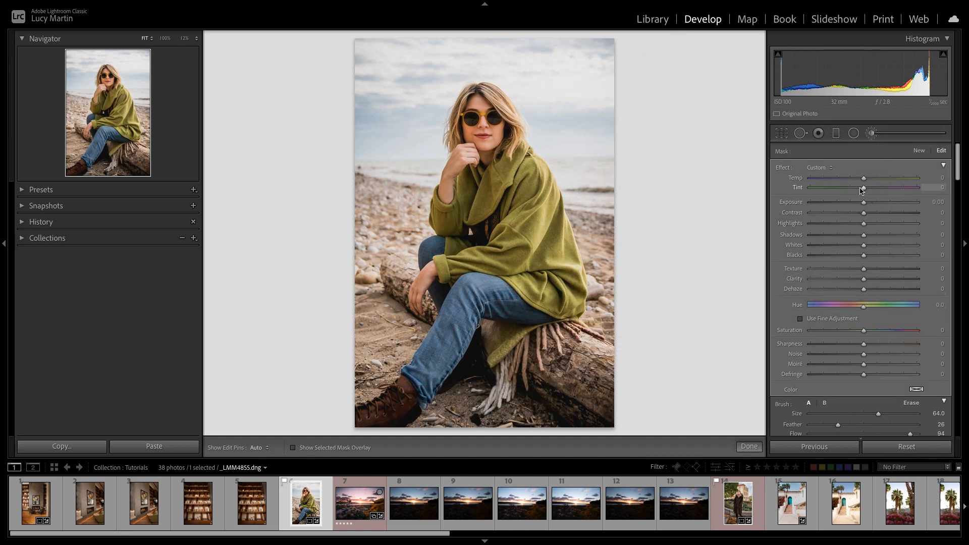
Shift the mask's tint to about -36, lift highlights slightly, and extend the mask over the wrap
left_click_drag(863, 188, 852, 187)
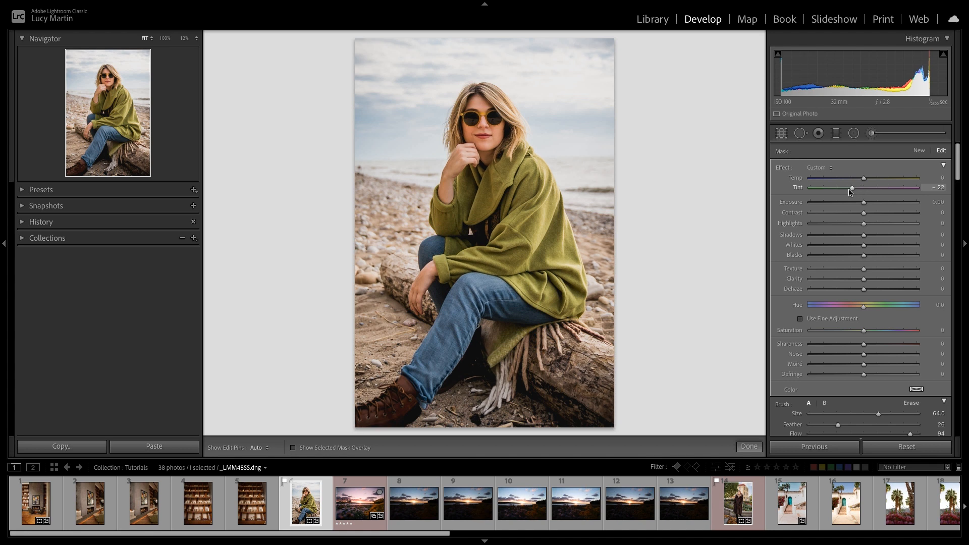
left_click_drag(851, 188, 831, 188)
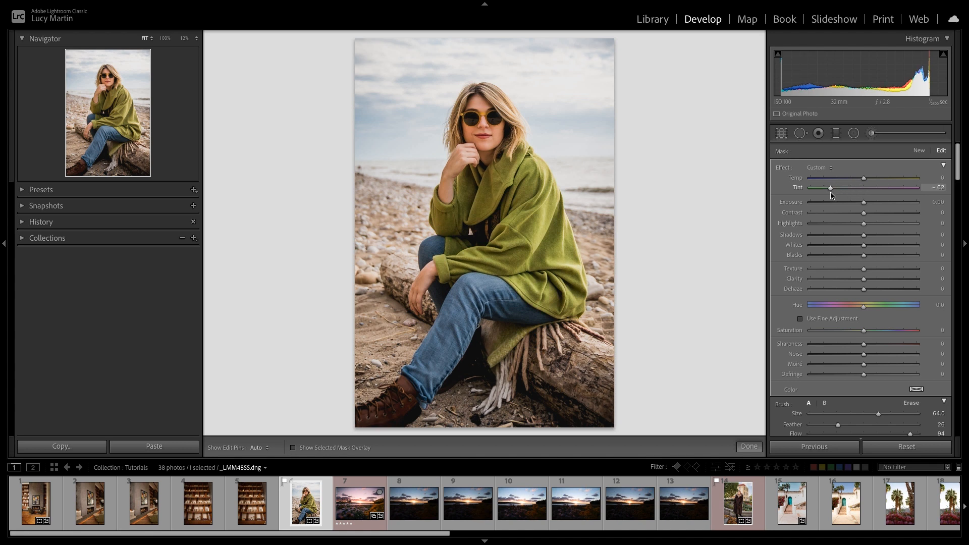
left_click_drag(830, 188, 825, 187)
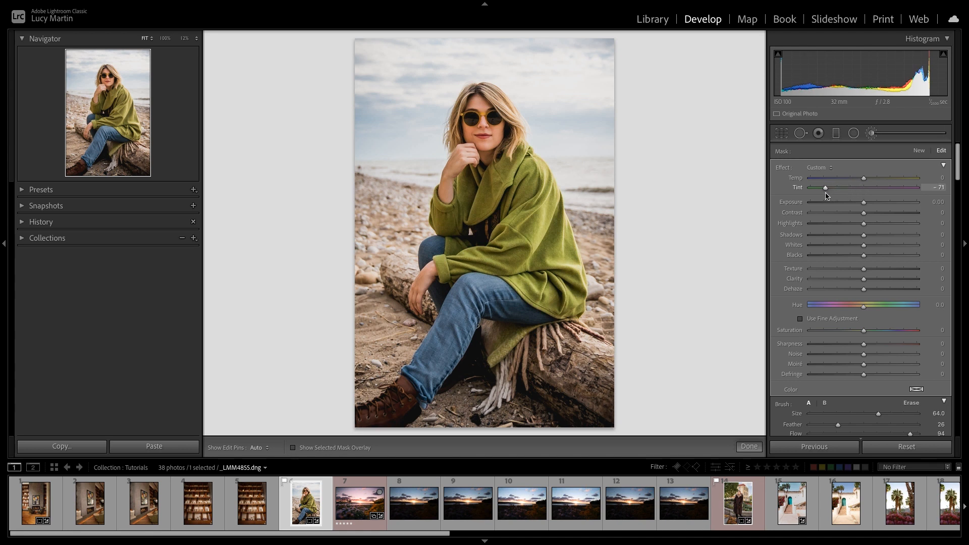
left_click_drag(824, 188, 809, 188)
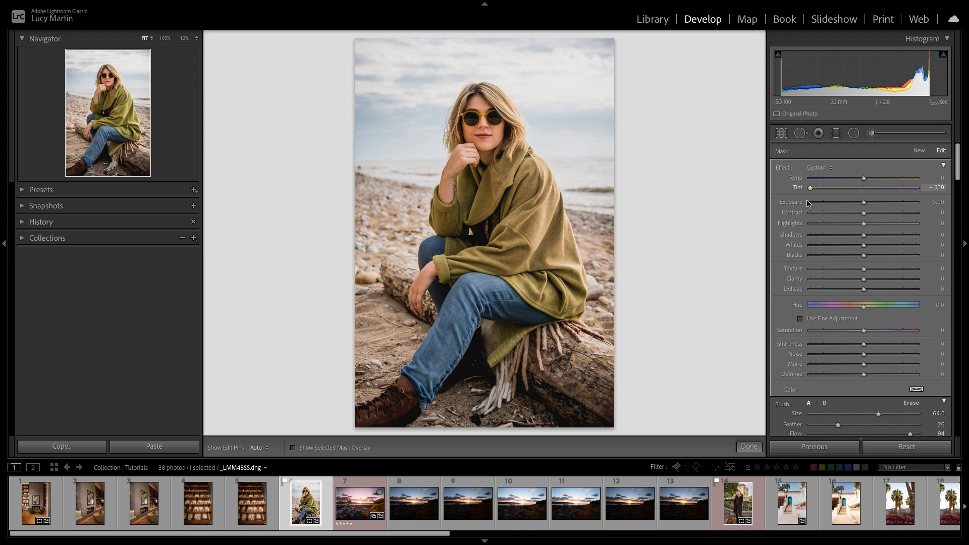
left_click_drag(809, 188, 844, 188)
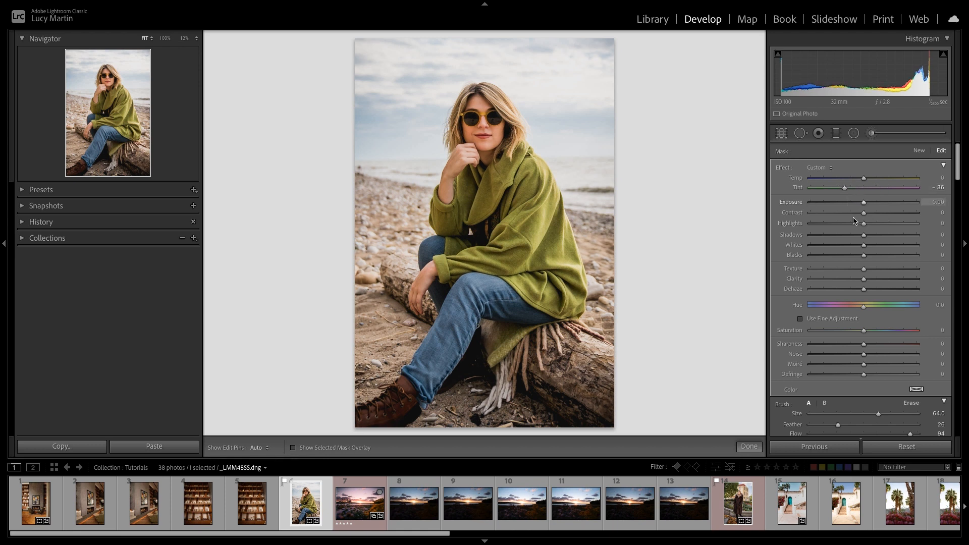
left_click_drag(864, 233, 886, 233)
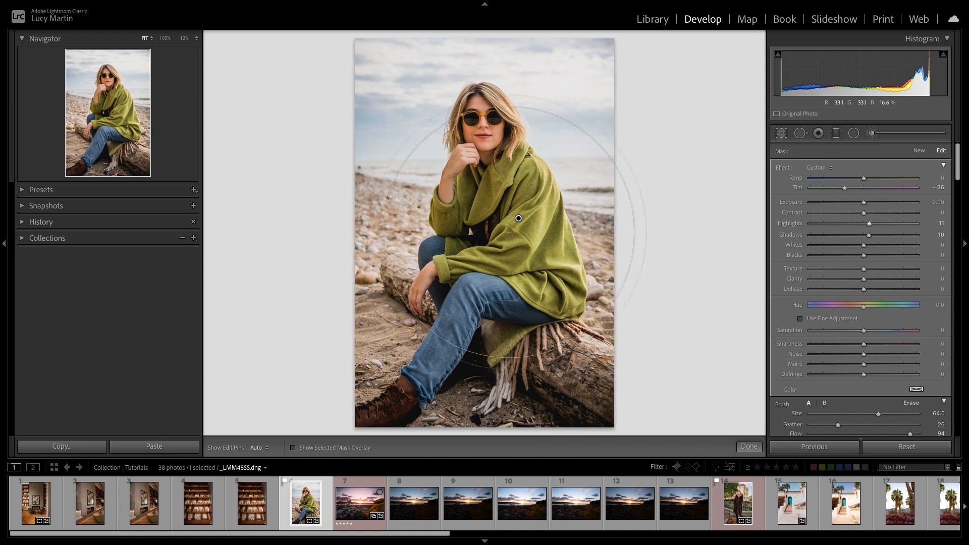
left_click_drag(512, 232, 593, 303)
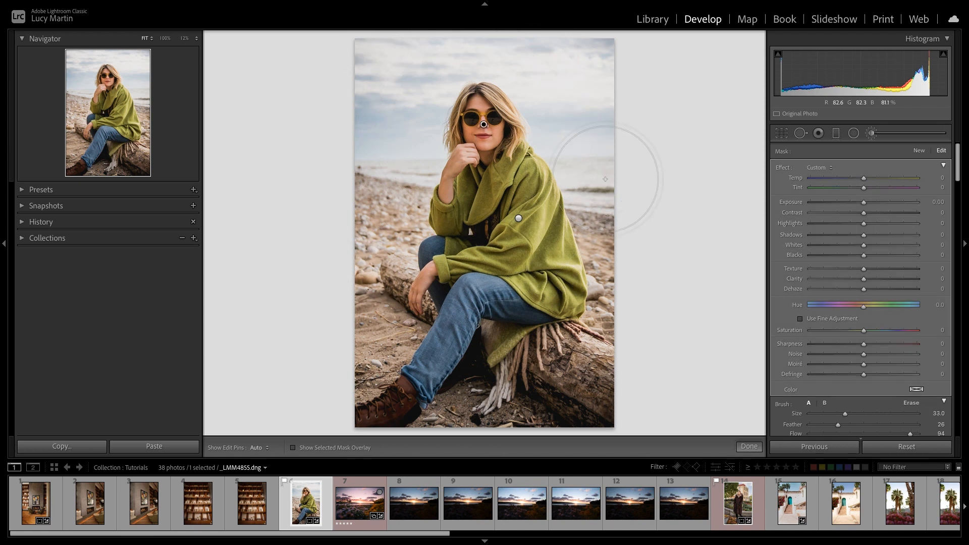
Add a new mask spot over the woman's head with a range mask mode
left_click(294, 447)
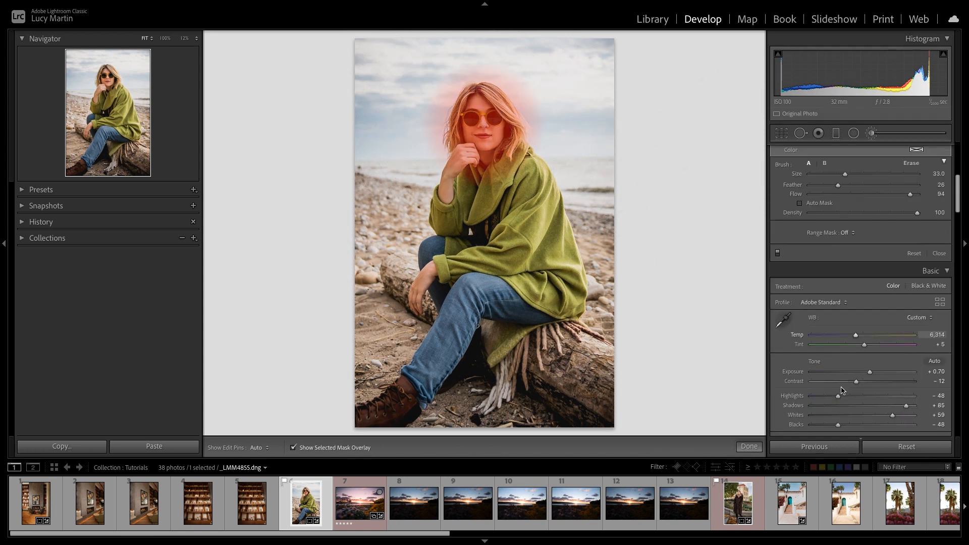
left_click(850, 233)
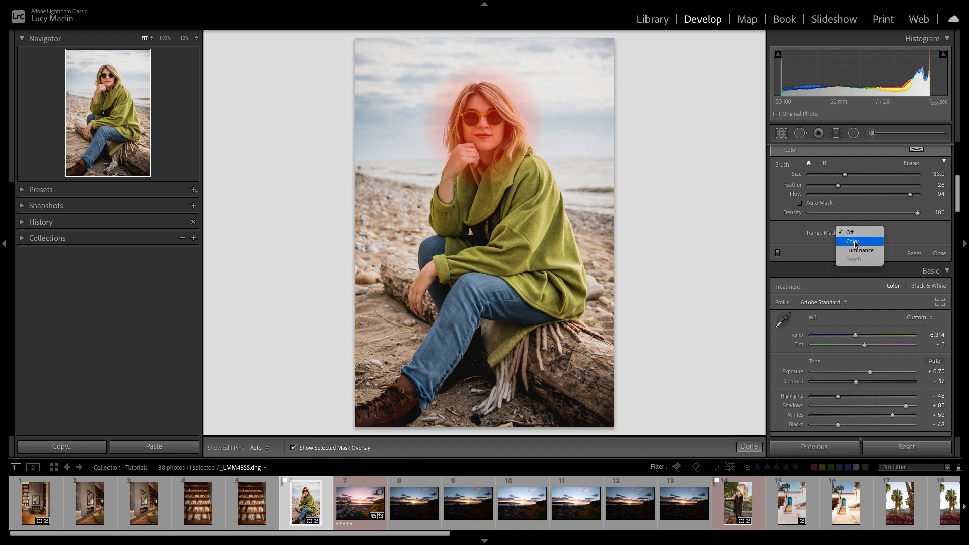
left_click(853, 241)
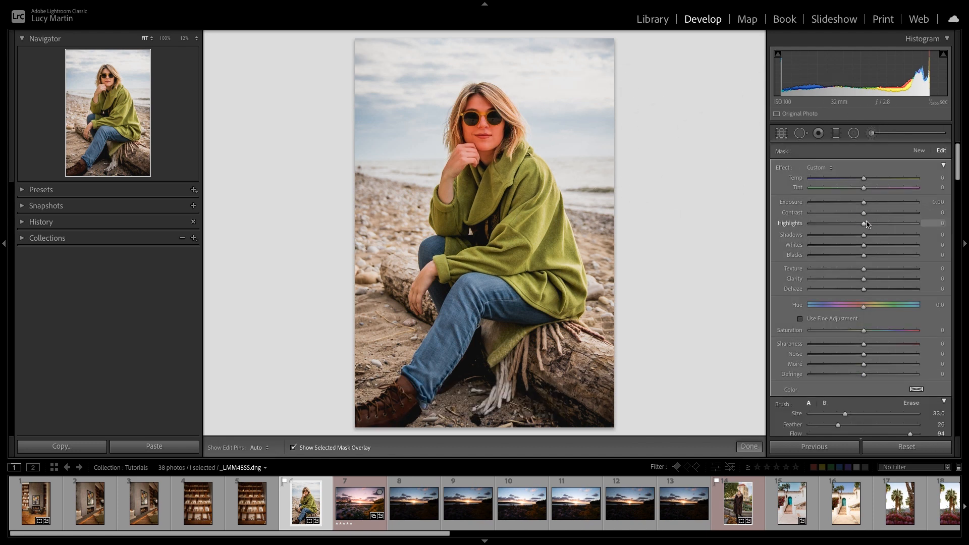
Brighten the head mask slightly, soften clarity to -10, and finish masking
left_click_drag(864, 223, 868, 223)
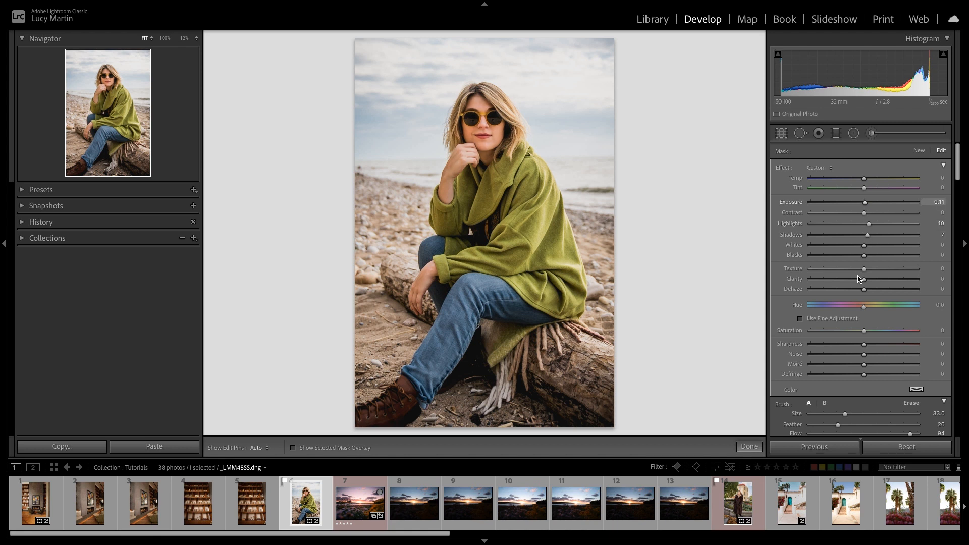
left_click_drag(863, 279, 856, 279)
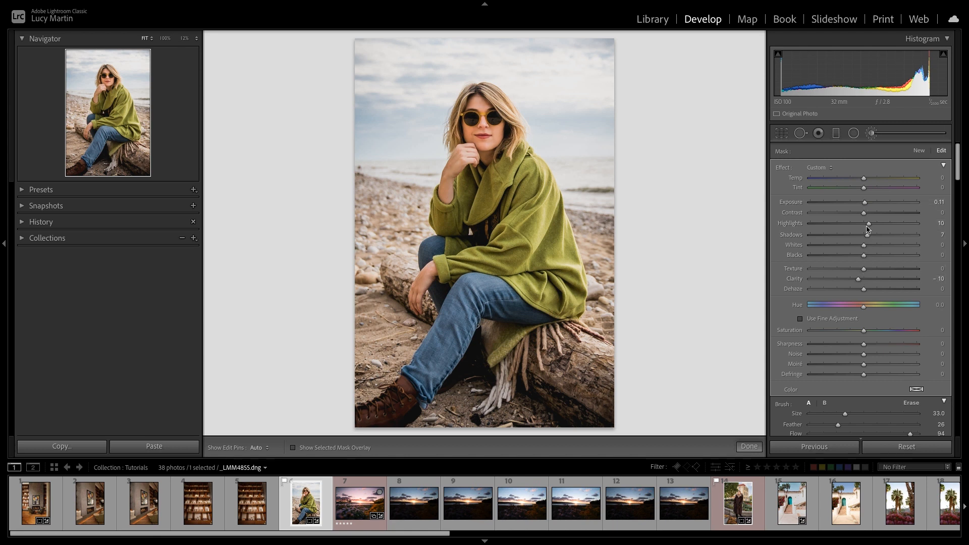
left_click_drag(869, 223, 863, 223)
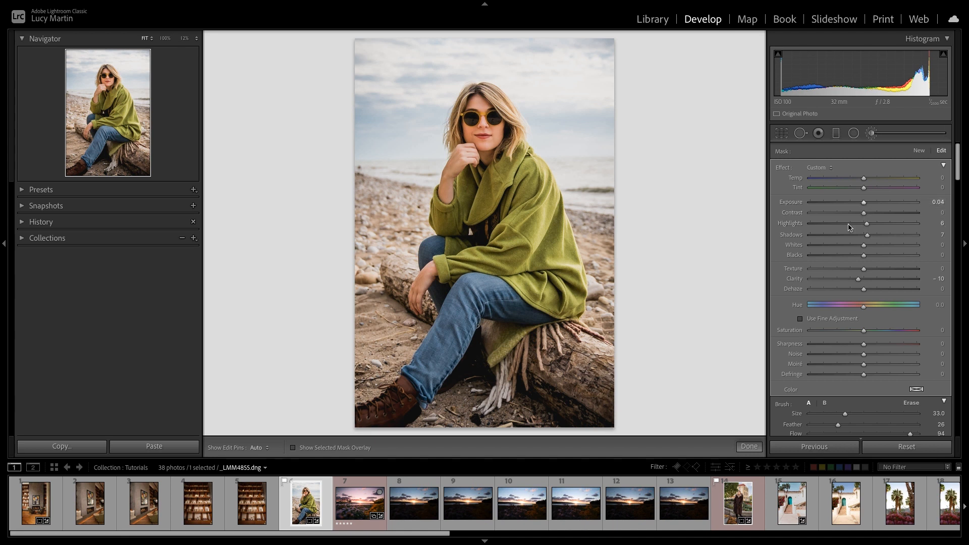
key("d")
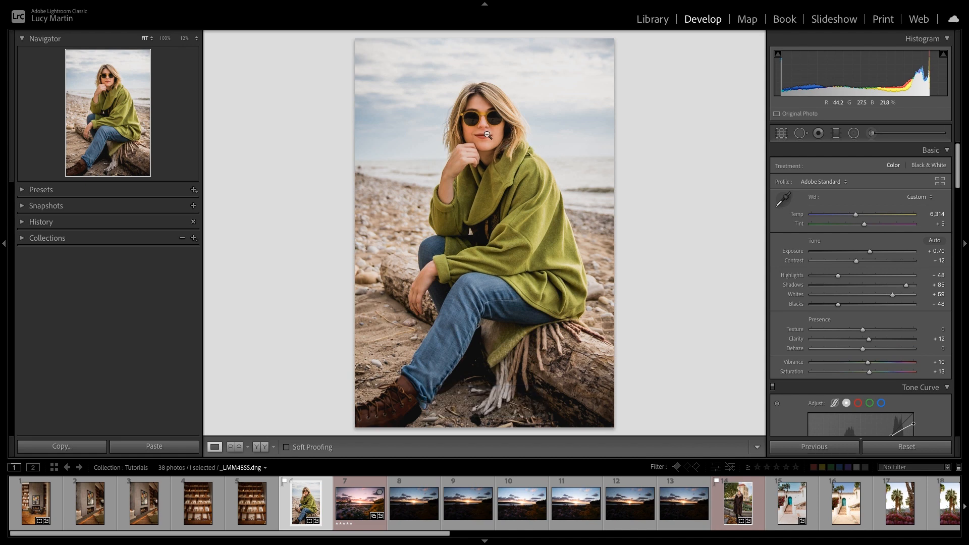
Copy the edited sunset photo's develop settings and paste them onto the dark sunset photo
left_click(359, 501)
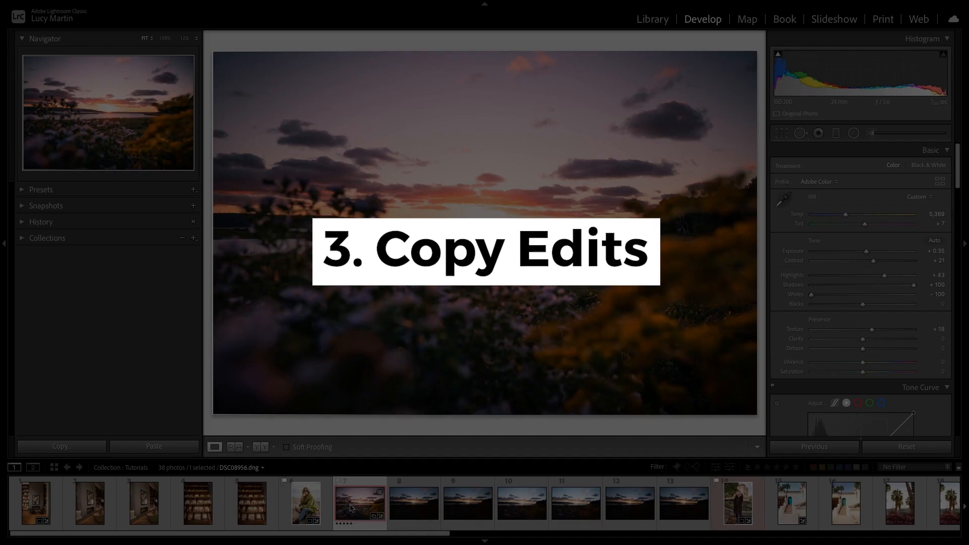
mouse_move(358, 502)
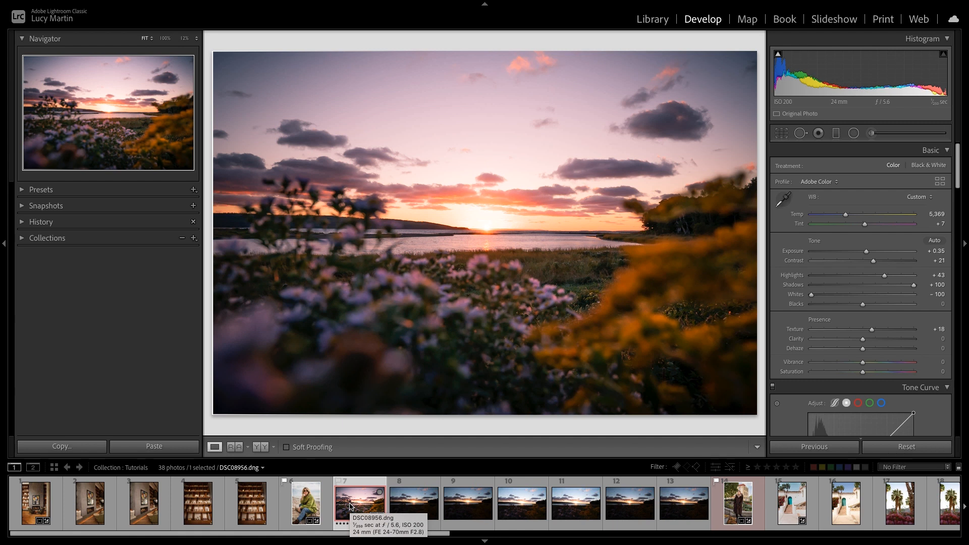
left_click(61, 447)
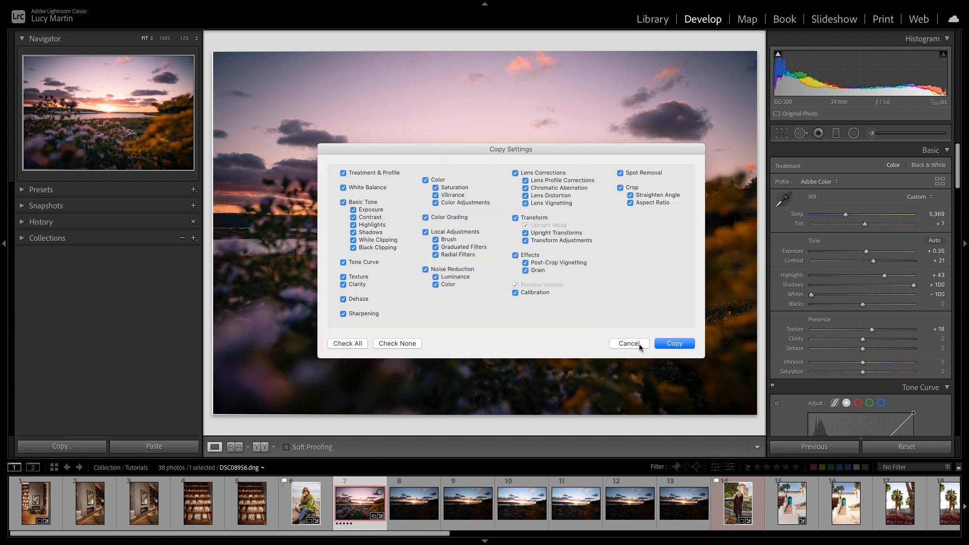
left_click(628, 343)
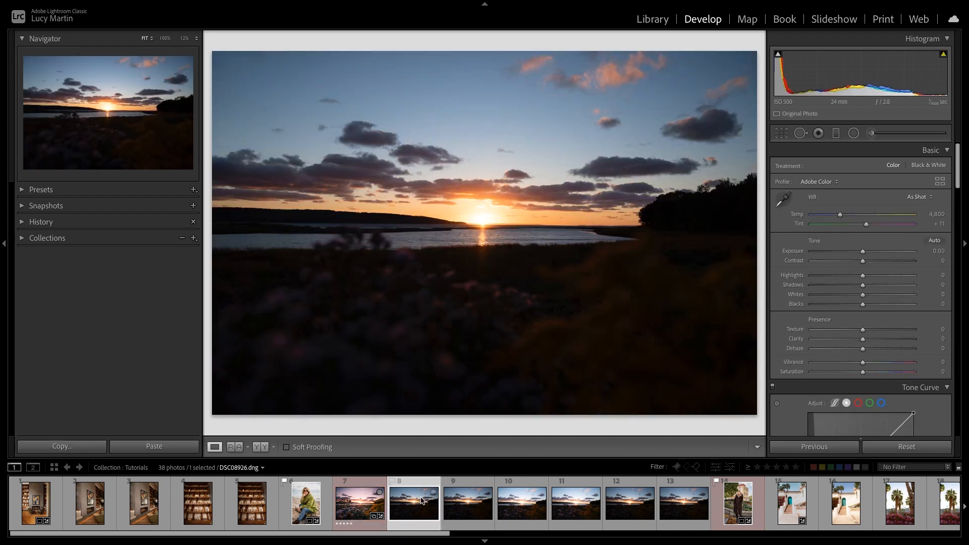
left_click(154, 446)
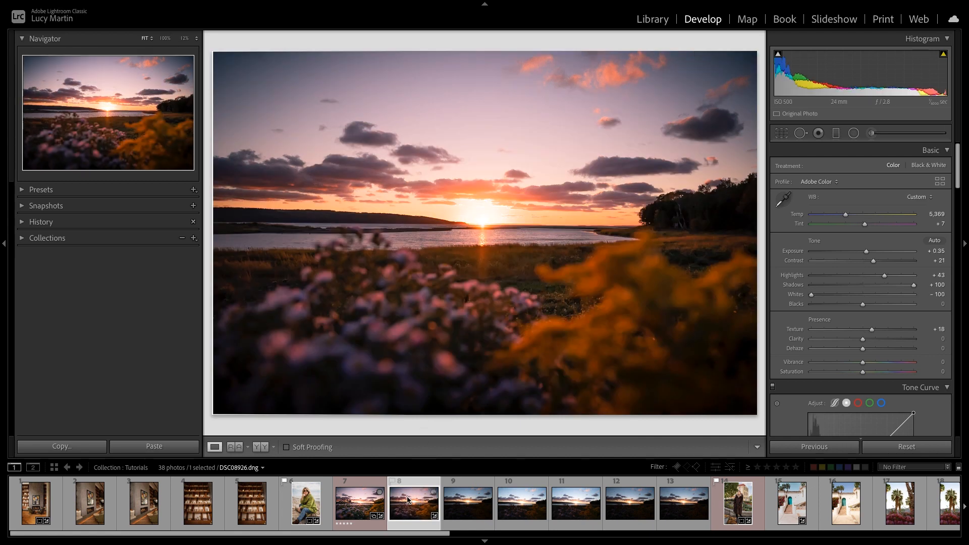
Synchronize the sunset settings across five selected filmstrip photos and check a synced result
left_click(358, 503)
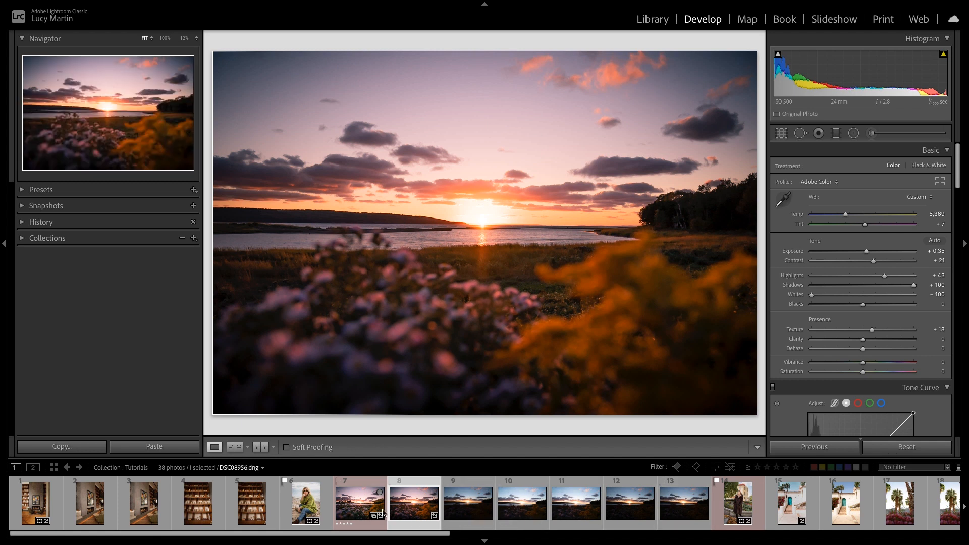
left_click(413, 502)
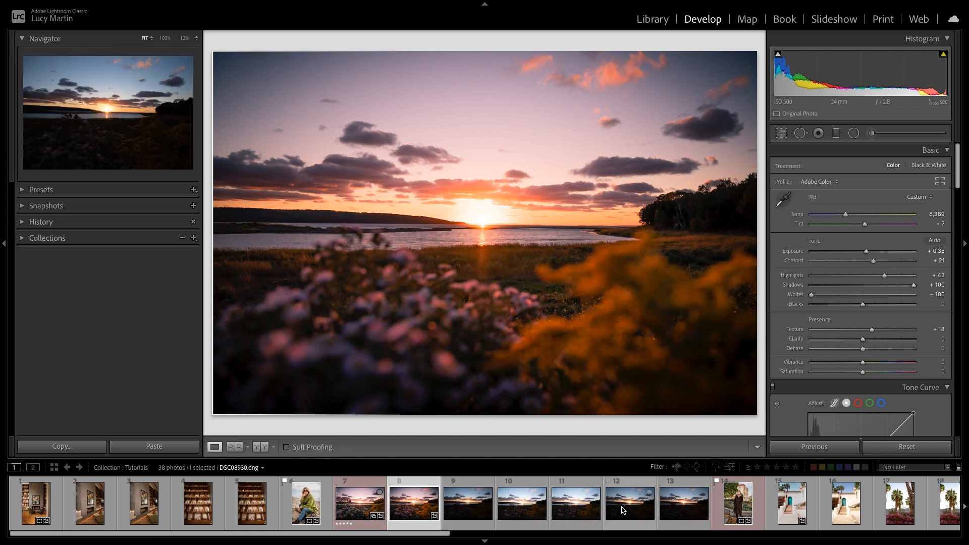
left_click(628, 501)
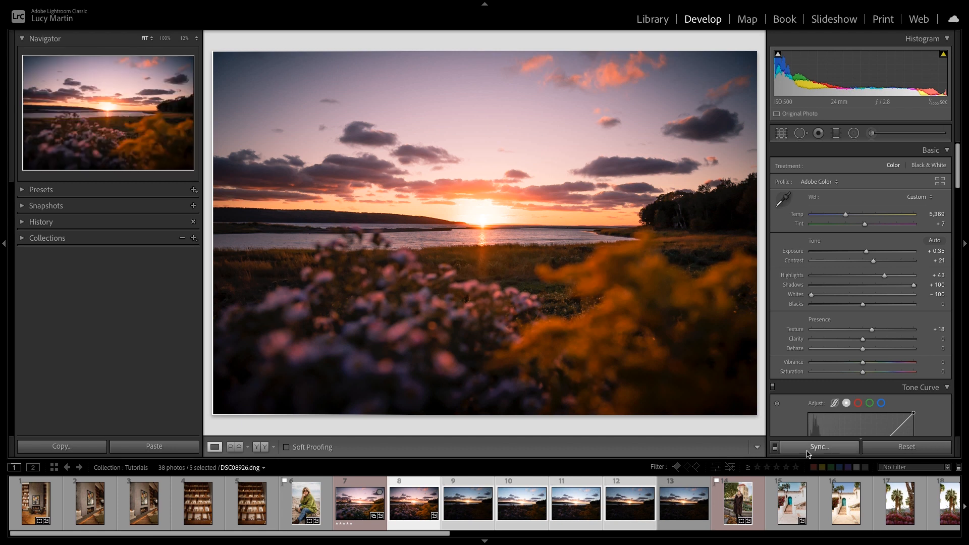
left_click(817, 446)
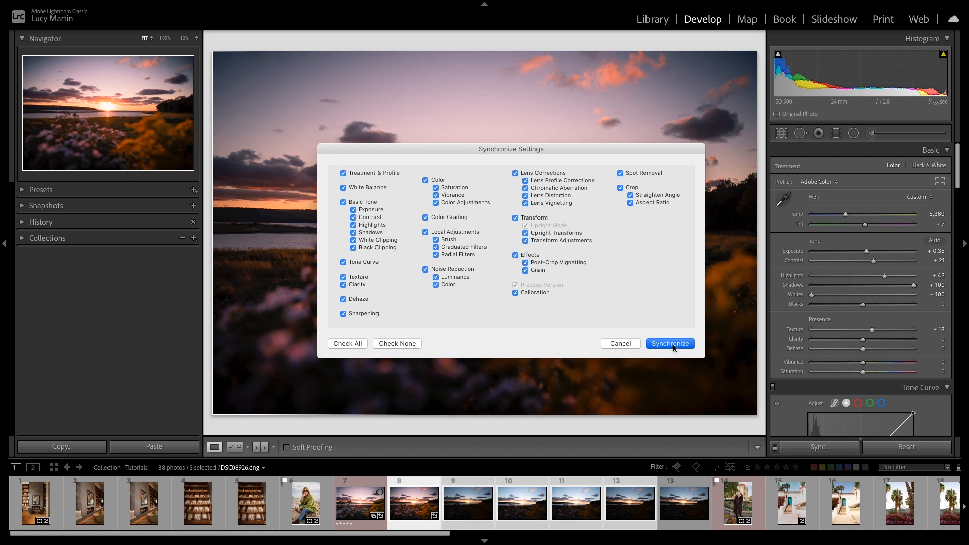
left_click(670, 343)
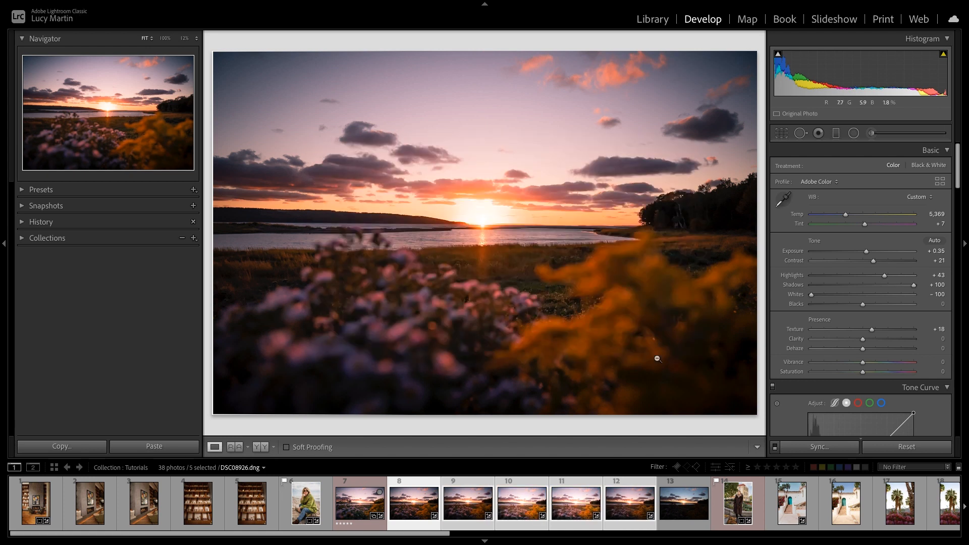
left_click(521, 501)
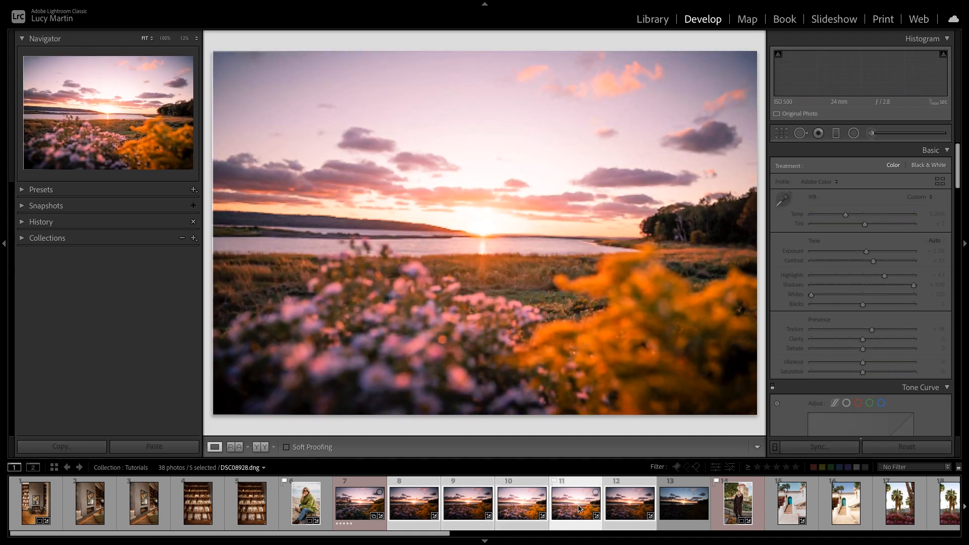
left_click(359, 502)
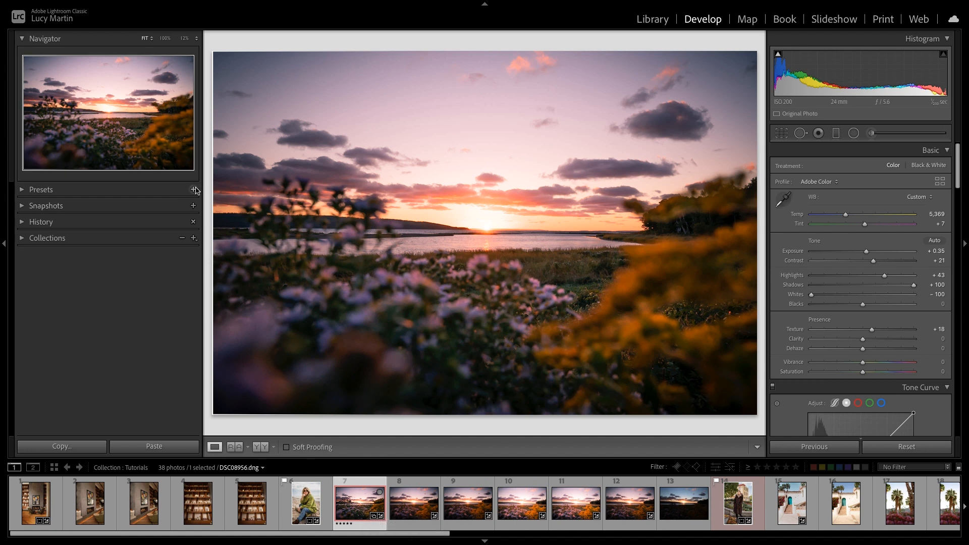
Create a new develop preset named 'Awesome Sunset' from the current settings
left_click(194, 190)
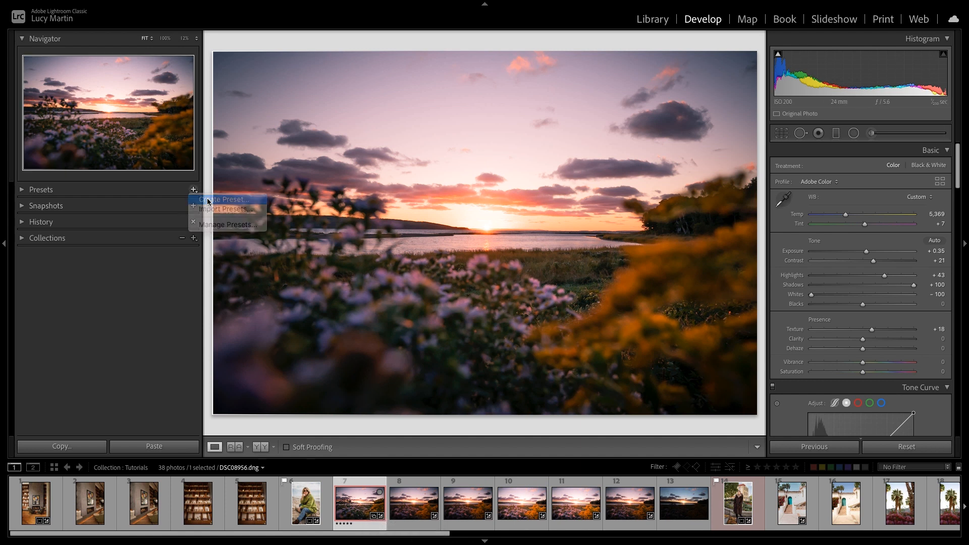
left_click(224, 198)
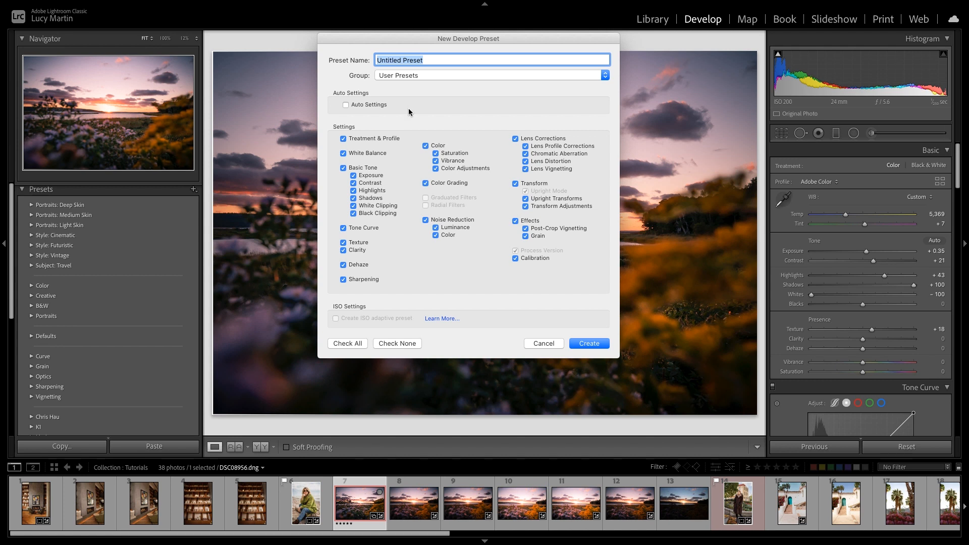
type("Awesome")
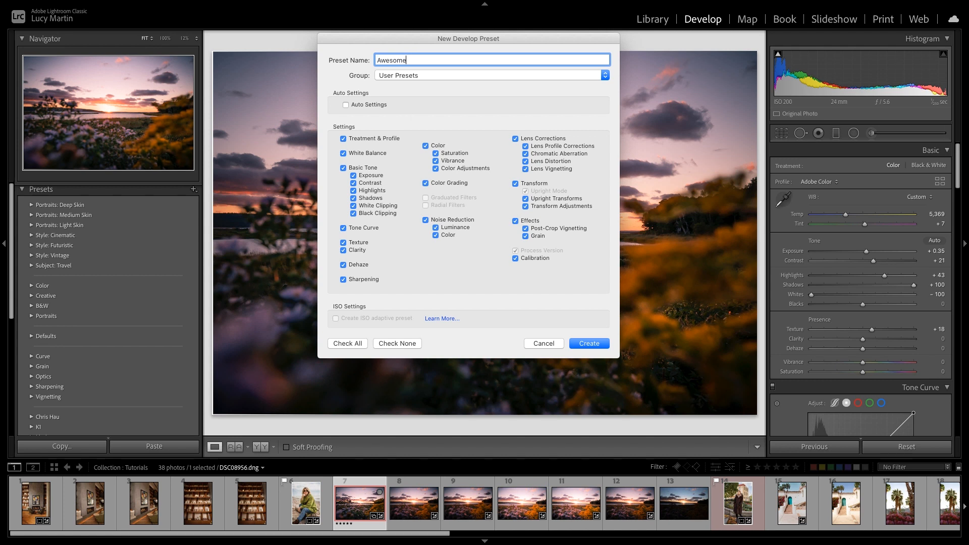
type("Sunset")
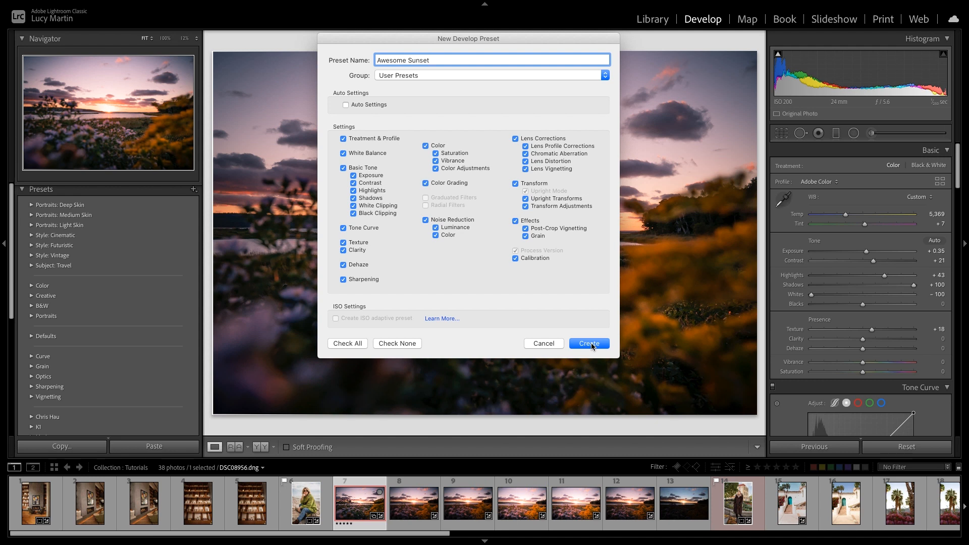
left_click(587, 343)
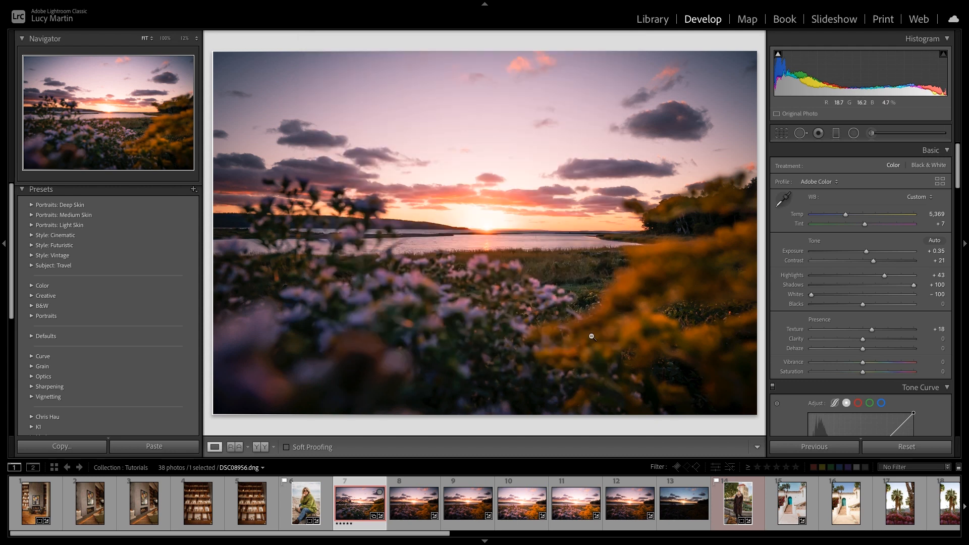
mouse_move(614, 354)
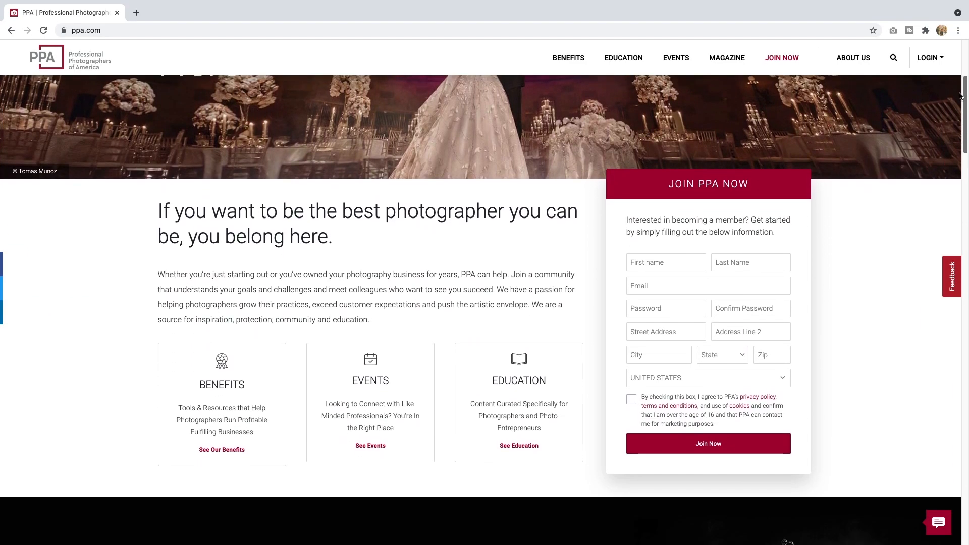
scroll("down", 3)
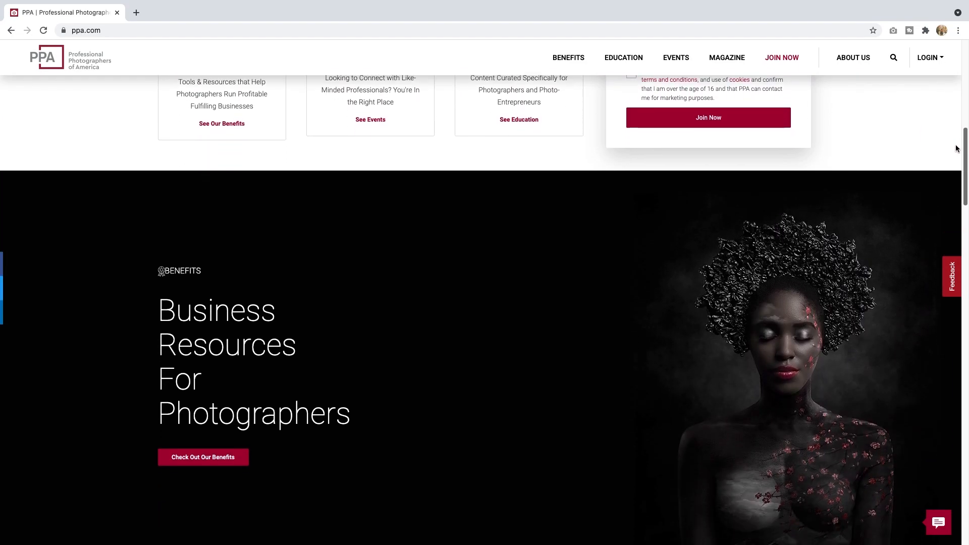
left_click(781, 57)
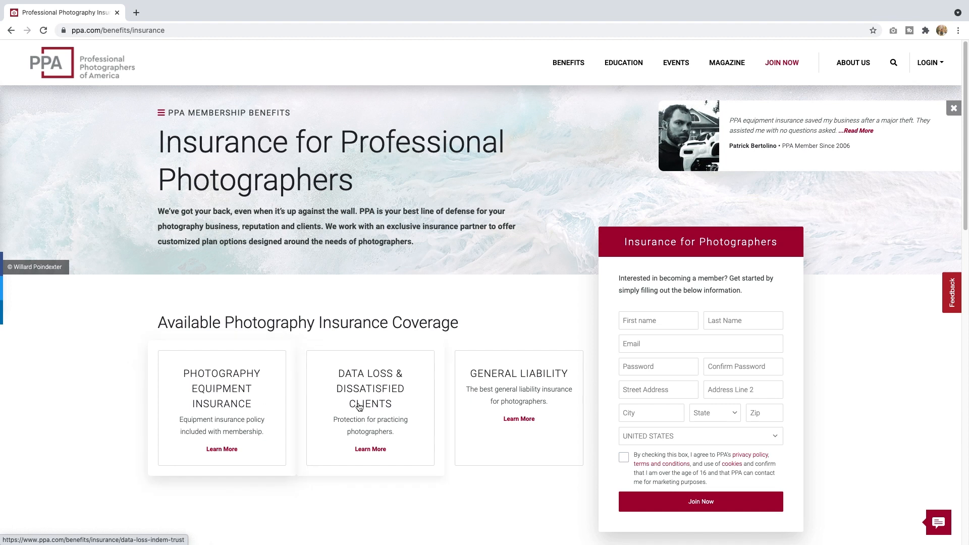
mouse_move(214, 408)
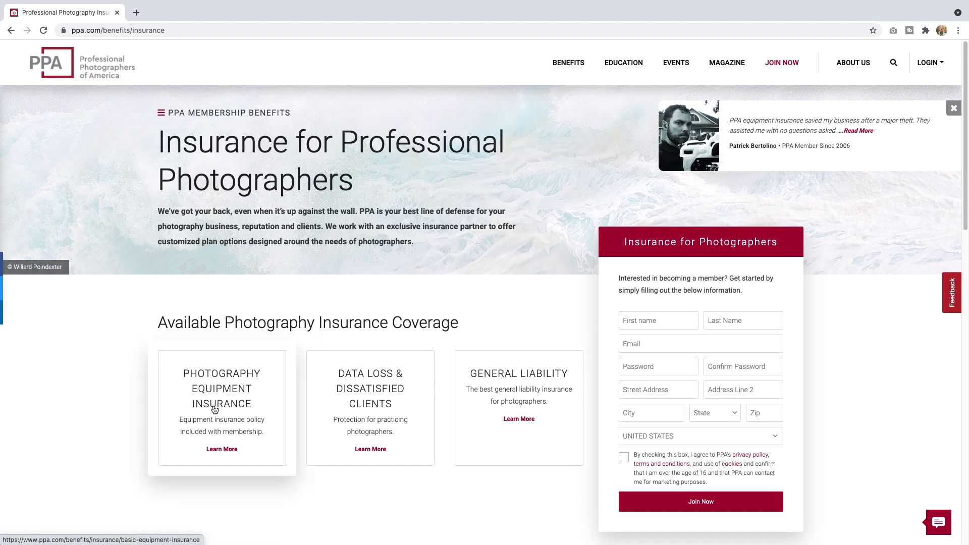
left_click(221, 449)
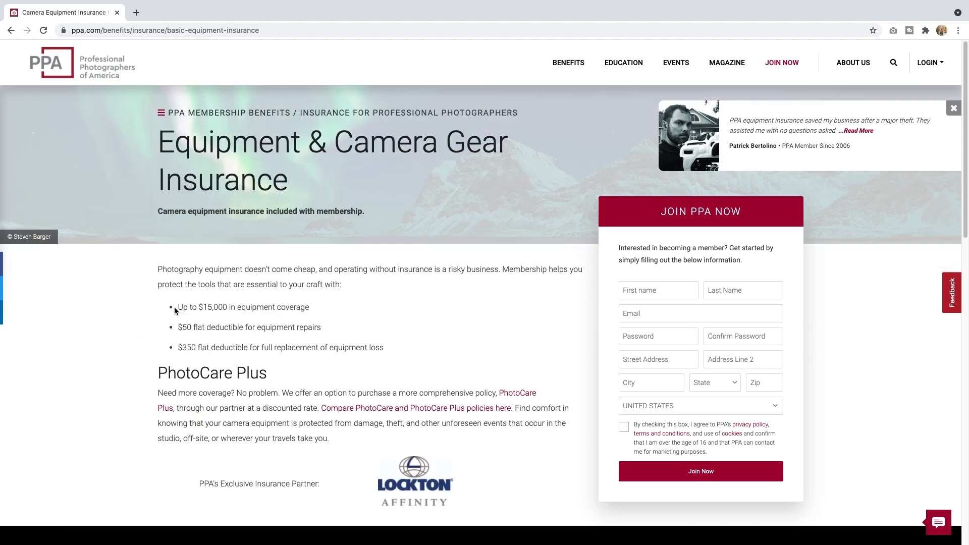
left_click_drag(178, 307, 321, 327)
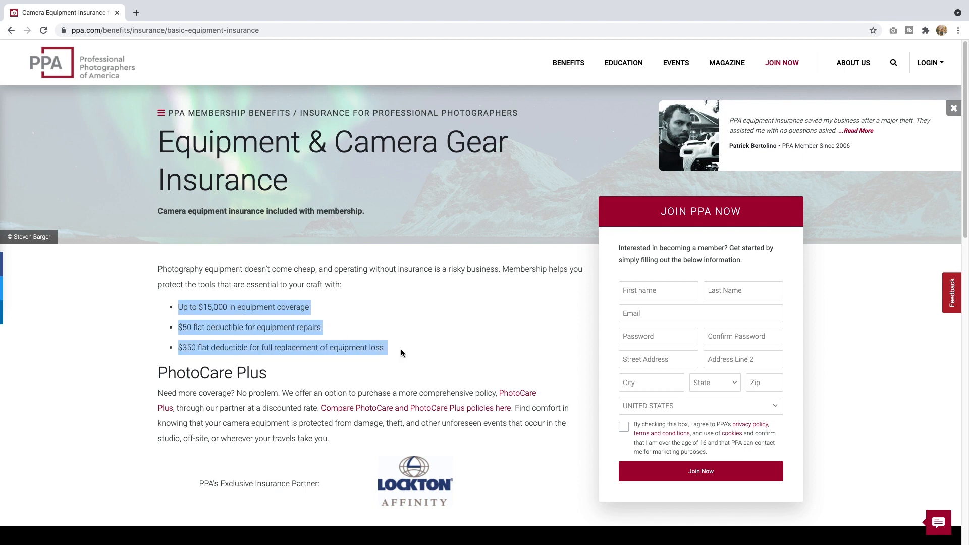
left_click(401, 353)
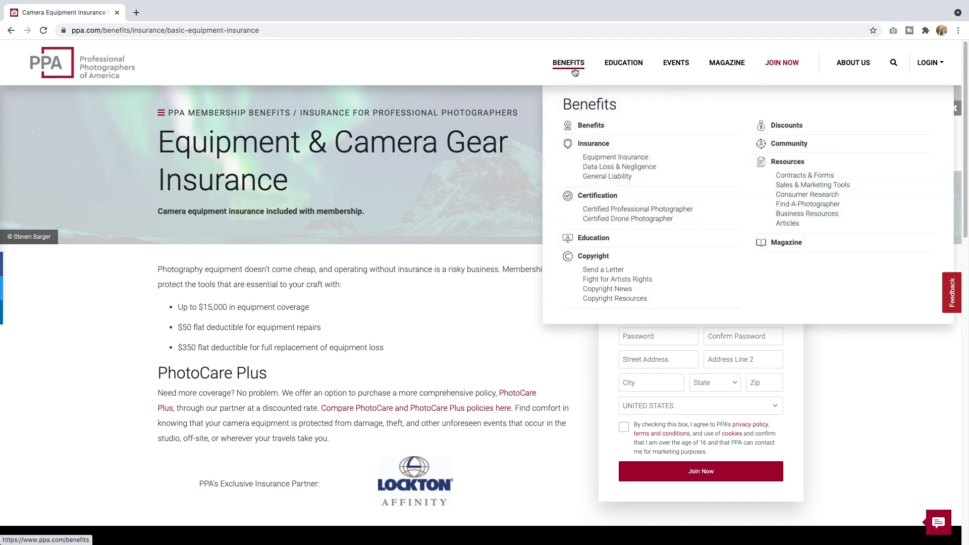
left_click(593, 143)
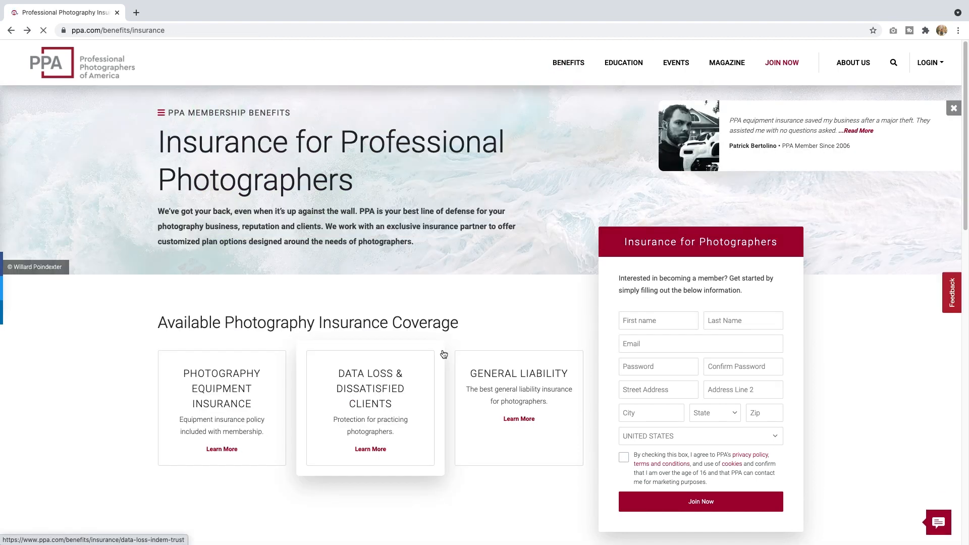
left_click(782, 63)
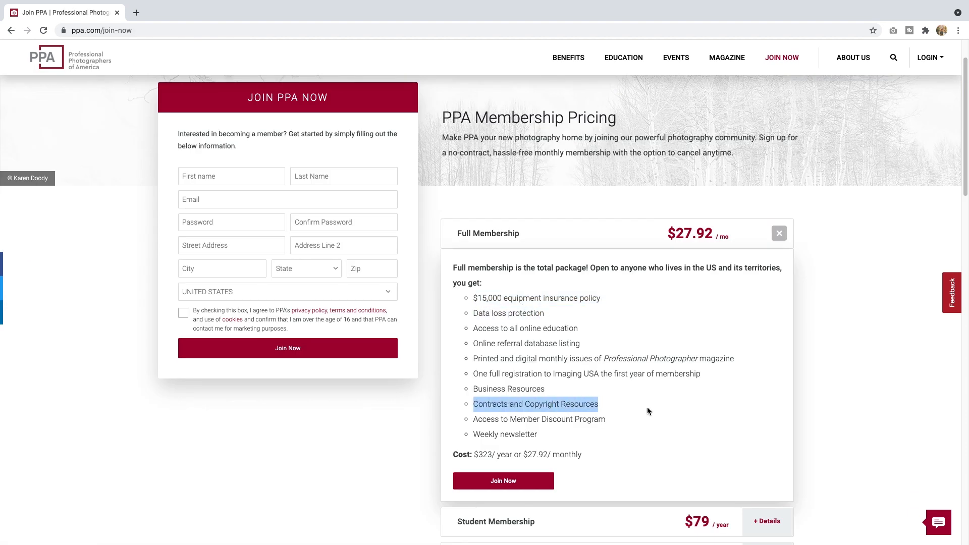
left_click(534, 403)
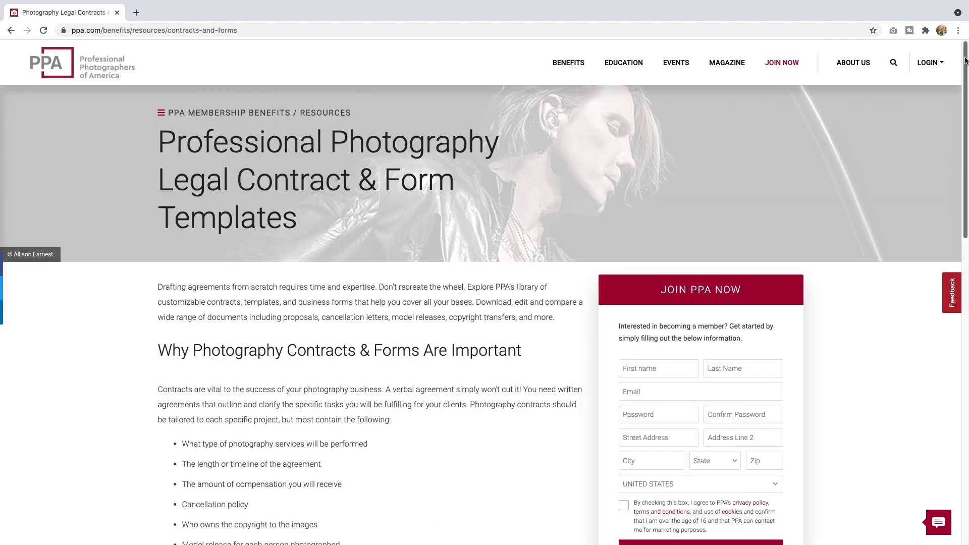
scroll("down", 3)
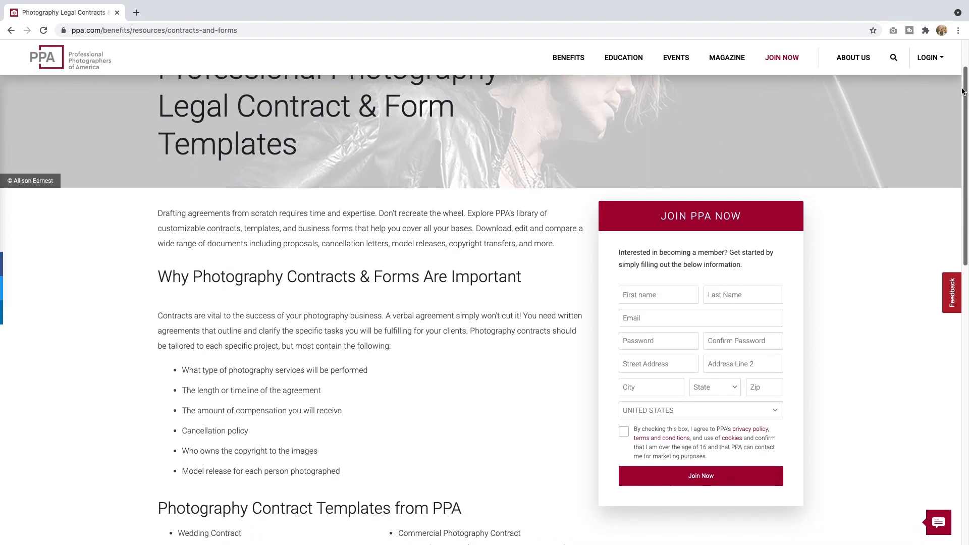
scroll("down", 3)
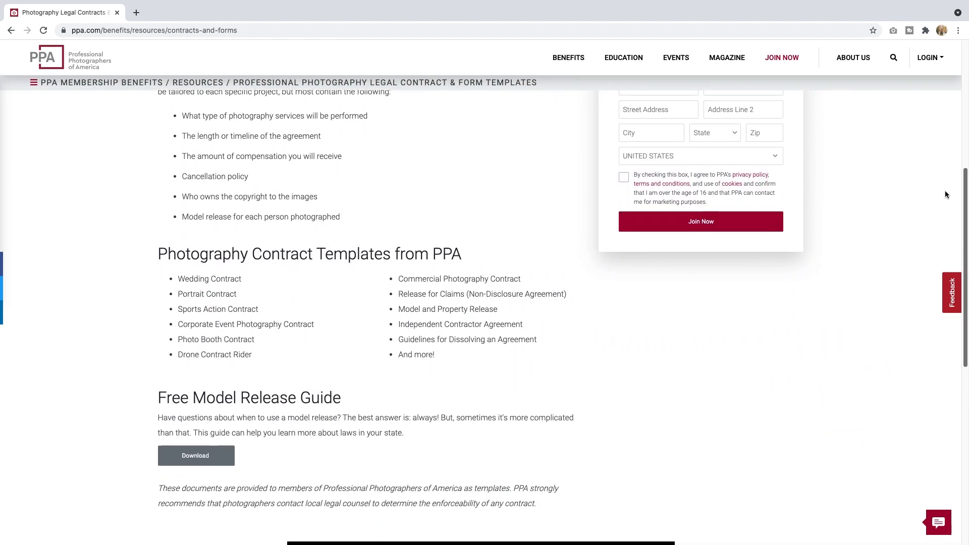
scroll("down", 3)
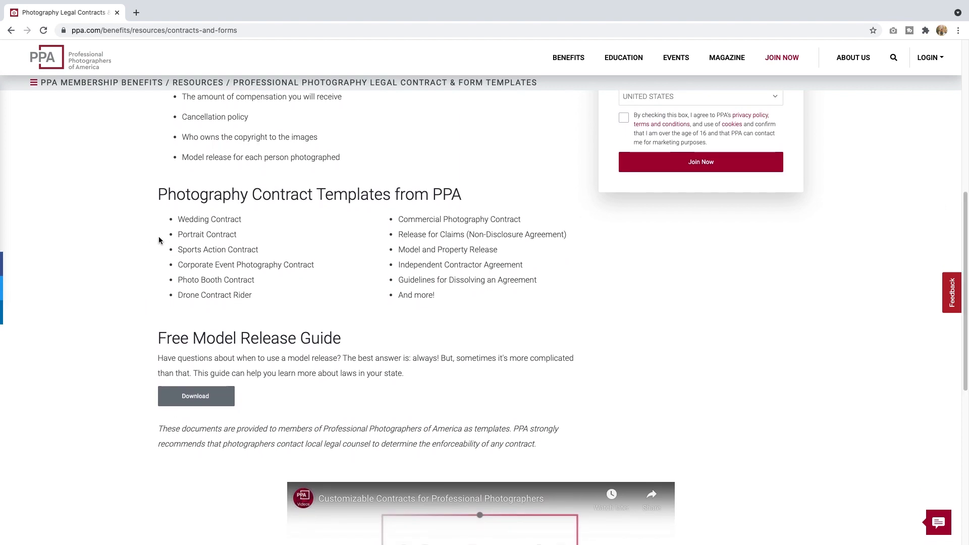
left_click_drag(178, 219, 250, 280)
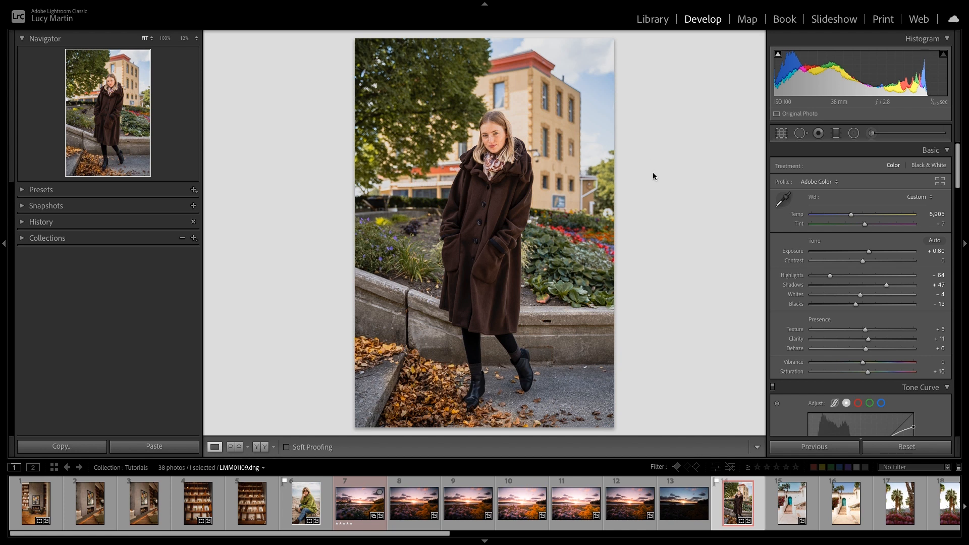
mouse_move(709, 179)
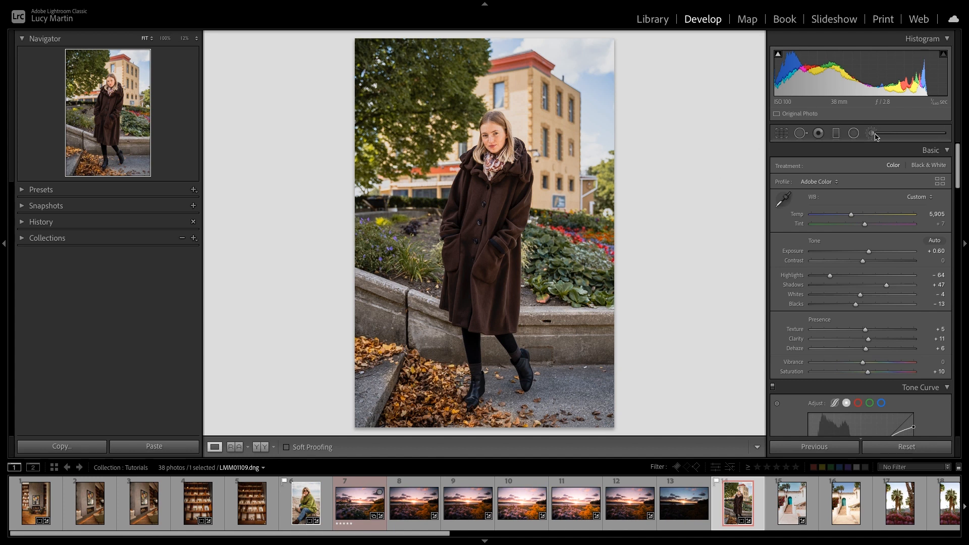
Load the 'Clothing - Sharpening, Contrast, Highlight' effect into a new Adjustment Brush
left_click(872, 134)
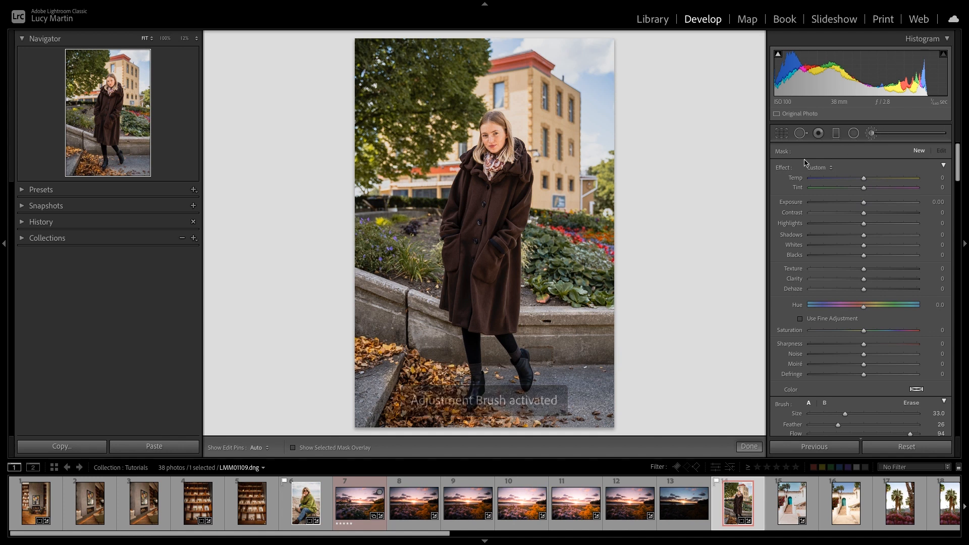
left_click(818, 167)
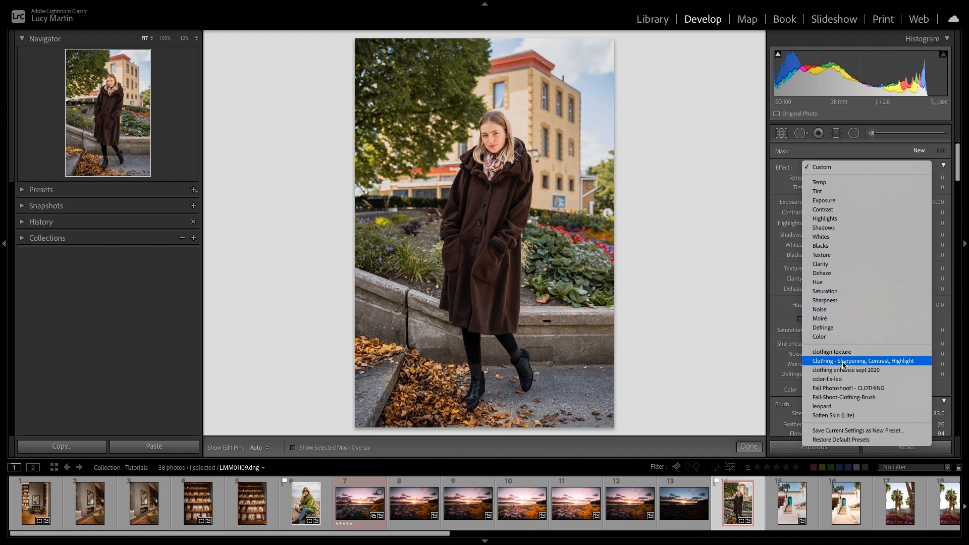
left_click(868, 362)
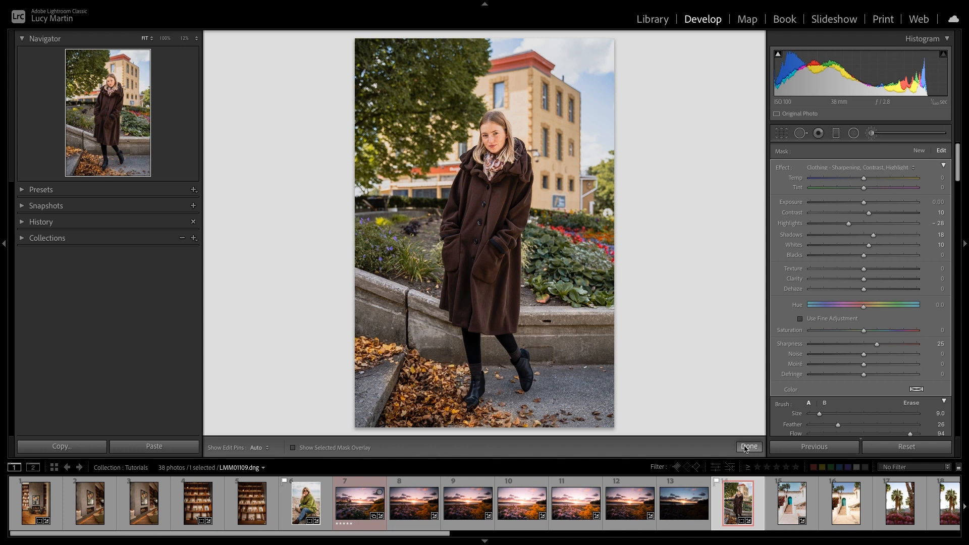
left_click(872, 133)
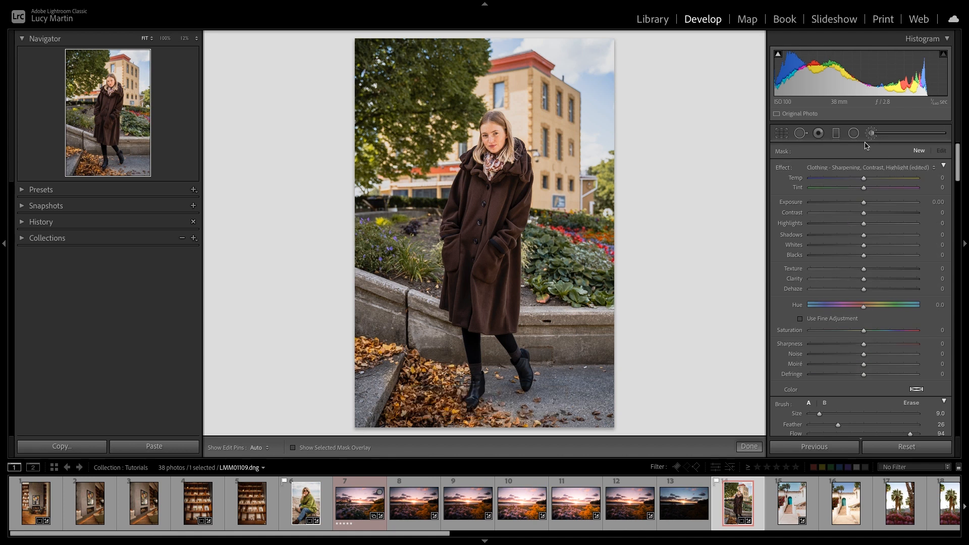
mouse_move(913, 205)
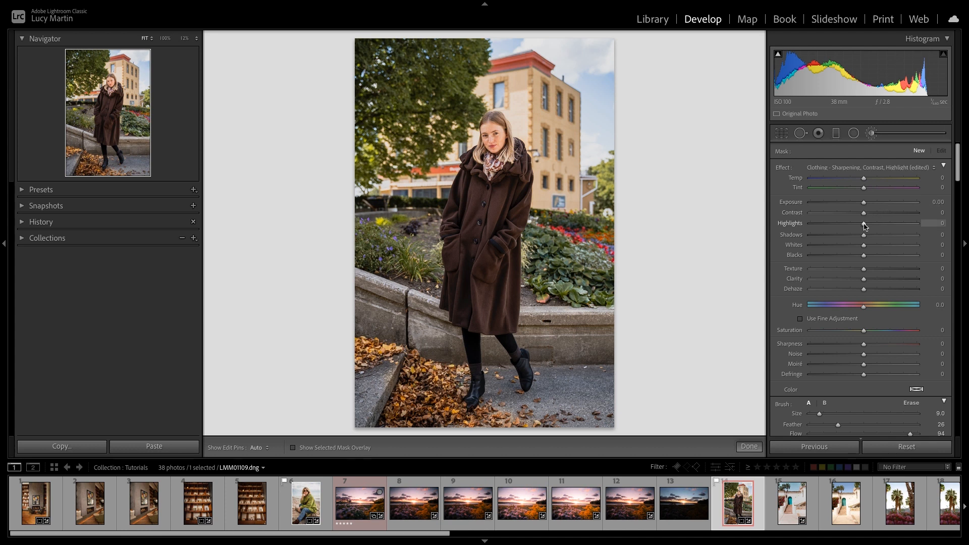
Save the greener-tint, lifted-shadows brush settings as preset 'Greener & Brighter Foliage'
left_click_drag(864, 235, 878, 234)
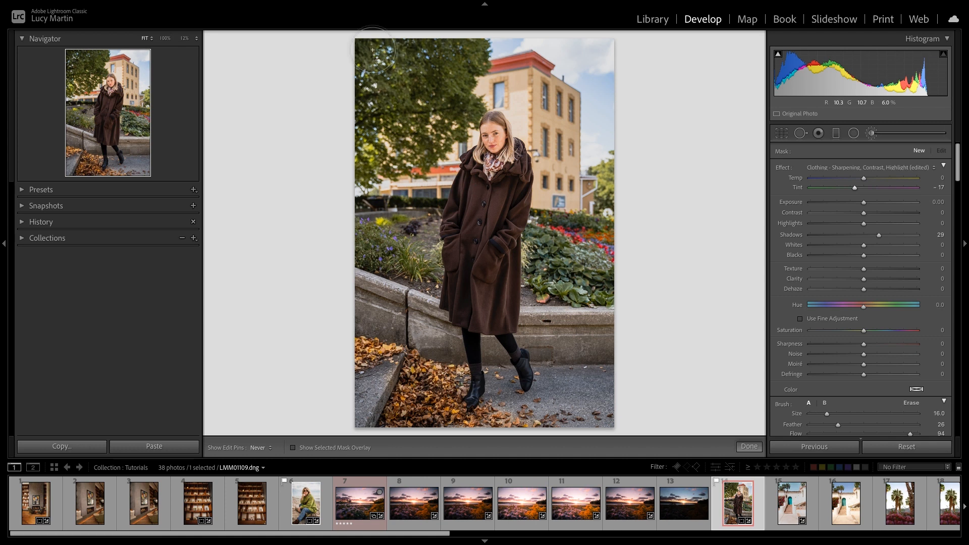
mouse_move(357, 99)
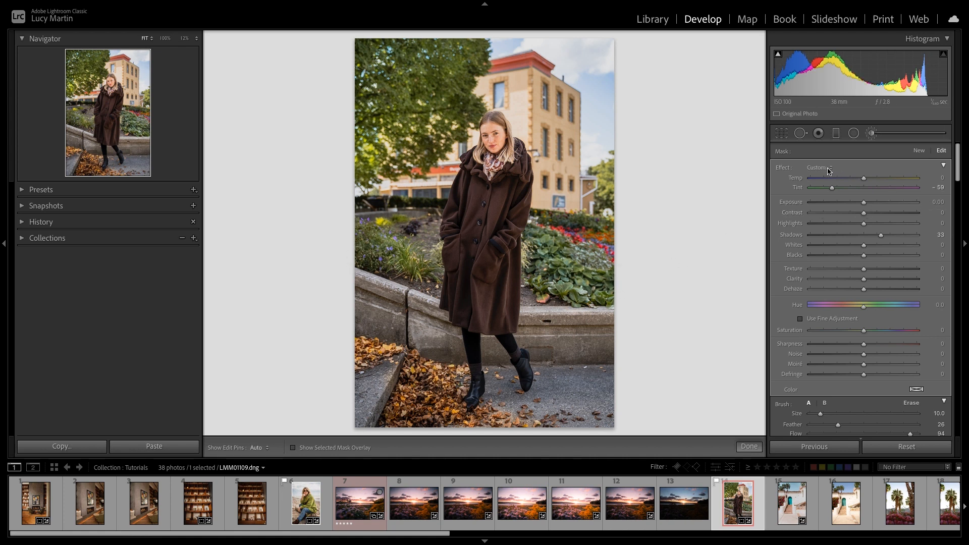
left_click(821, 166)
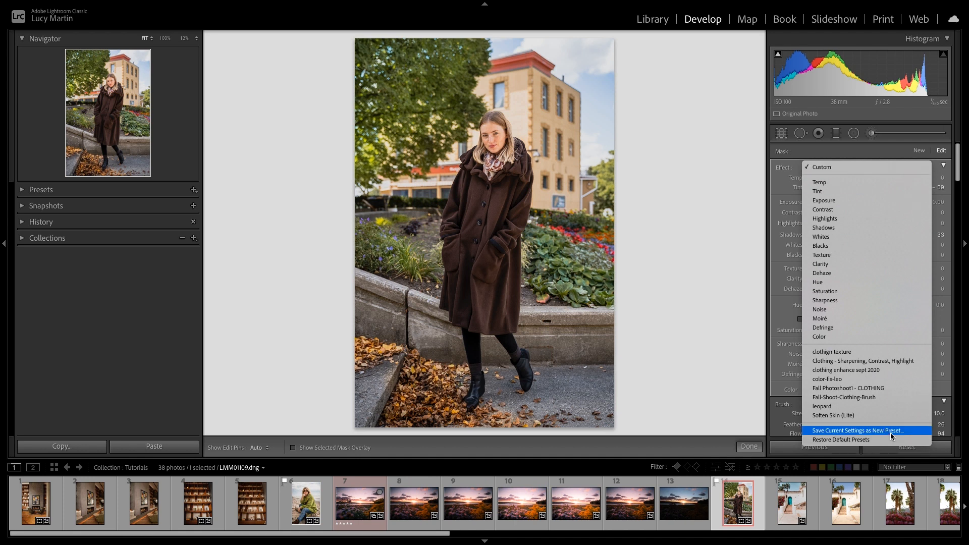
left_click(857, 430)
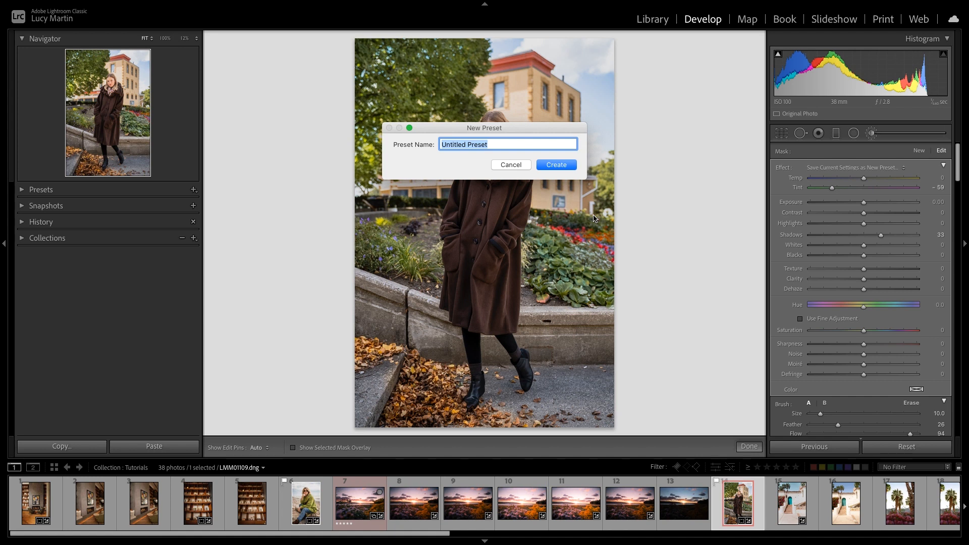
type("Greener & Brighter Foliage")
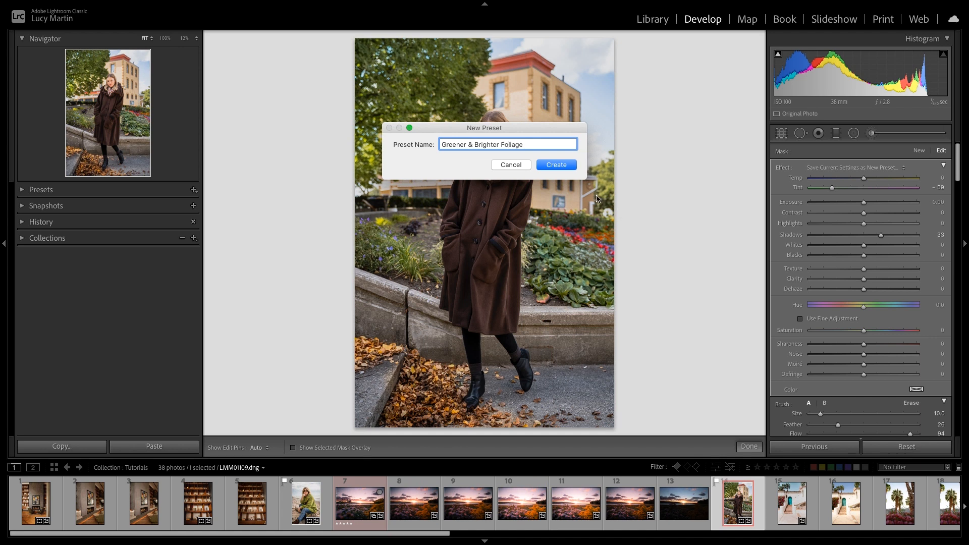
left_click(555, 165)
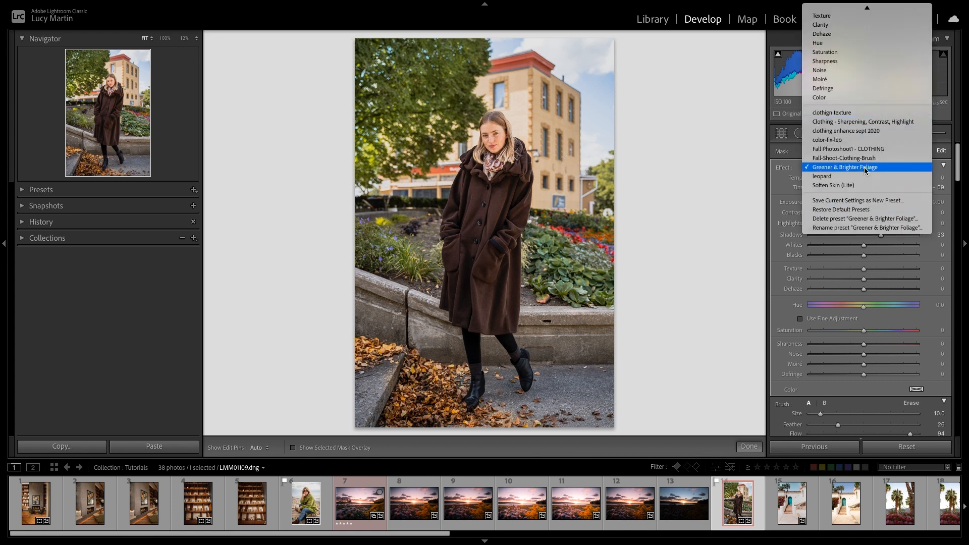
mouse_move(832, 112)
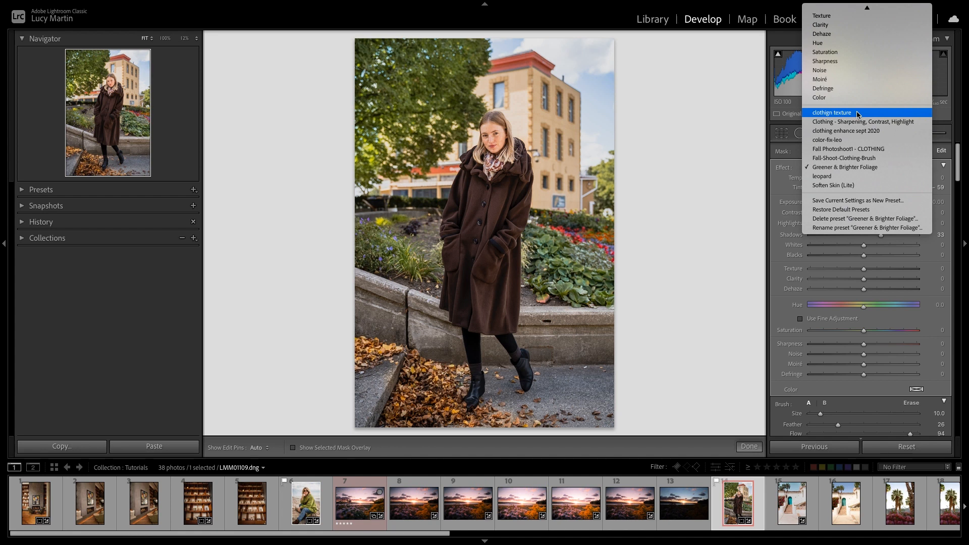
mouse_move(859, 121)
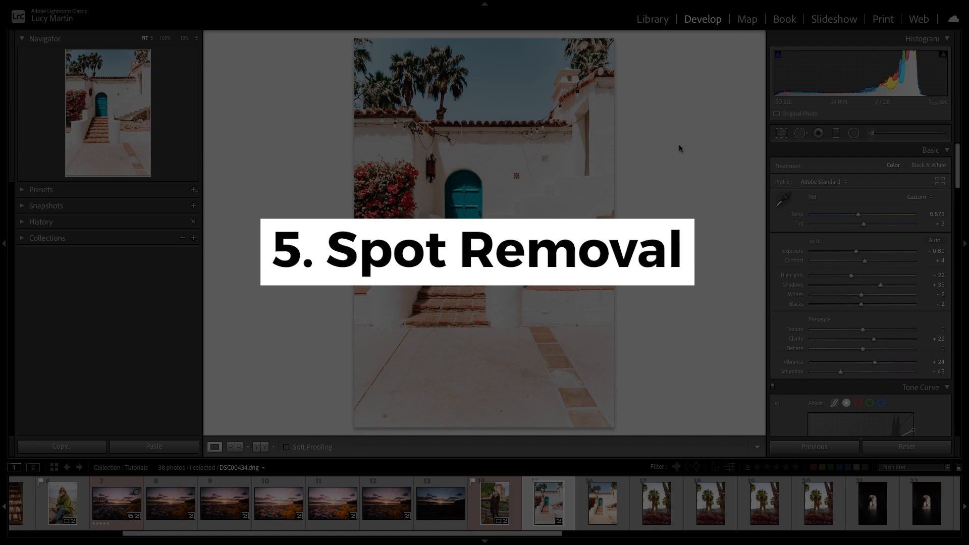
mouse_move(759, 154)
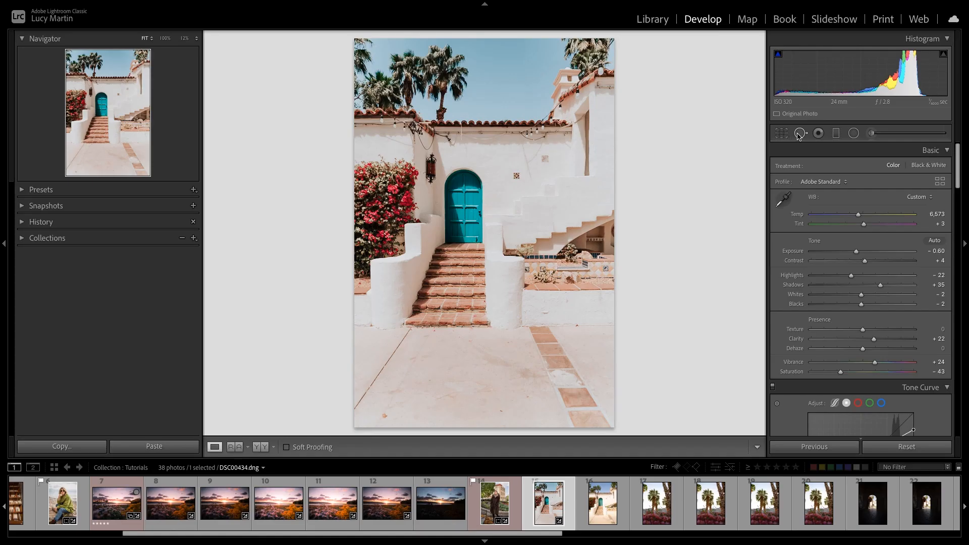
mouse_move(799, 133)
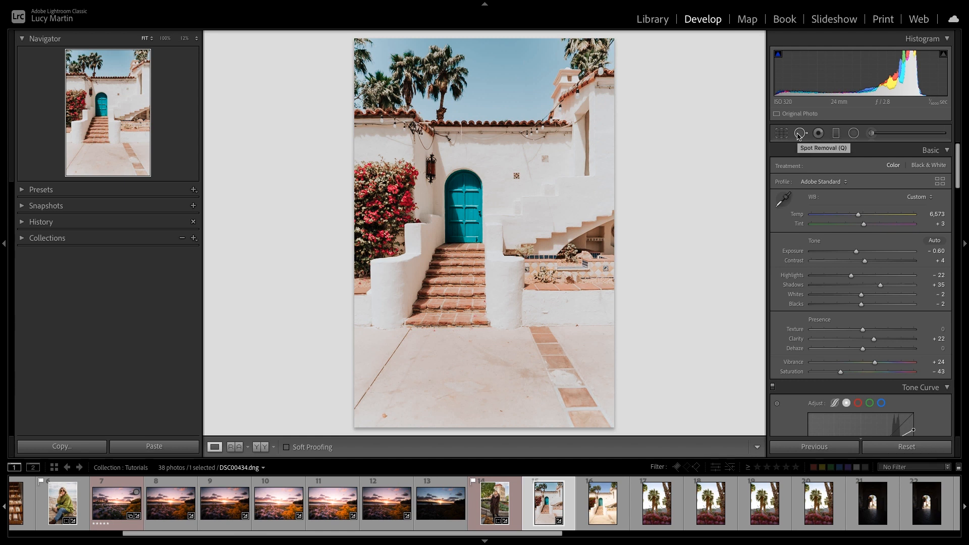
mouse_move(799, 134)
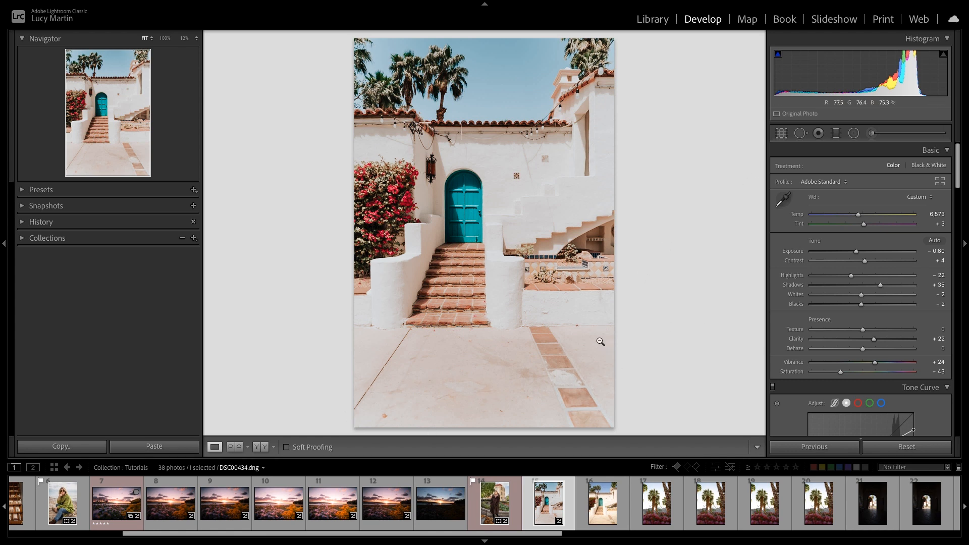
Clone out marks on the pavement below the steps and on the wall above the door
left_click(800, 134)
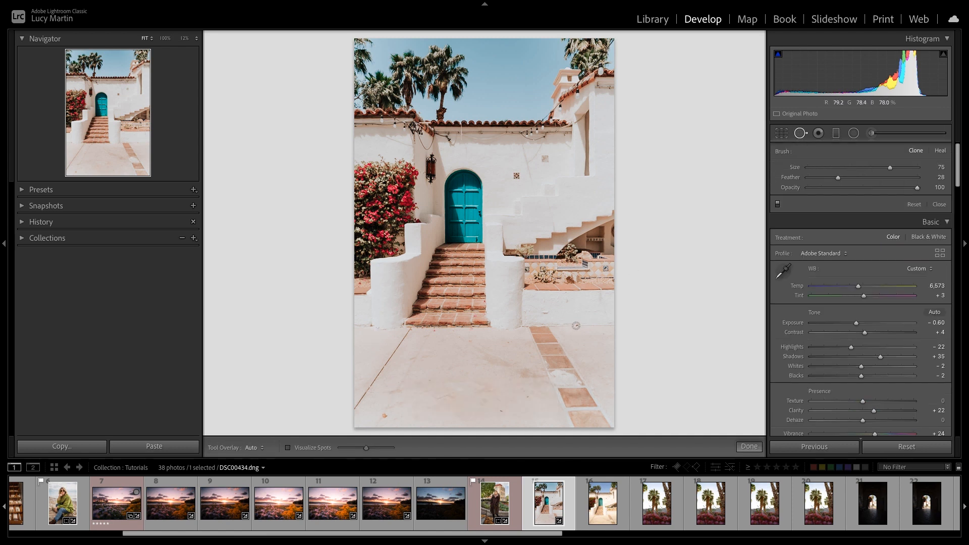
left_click(575, 325)
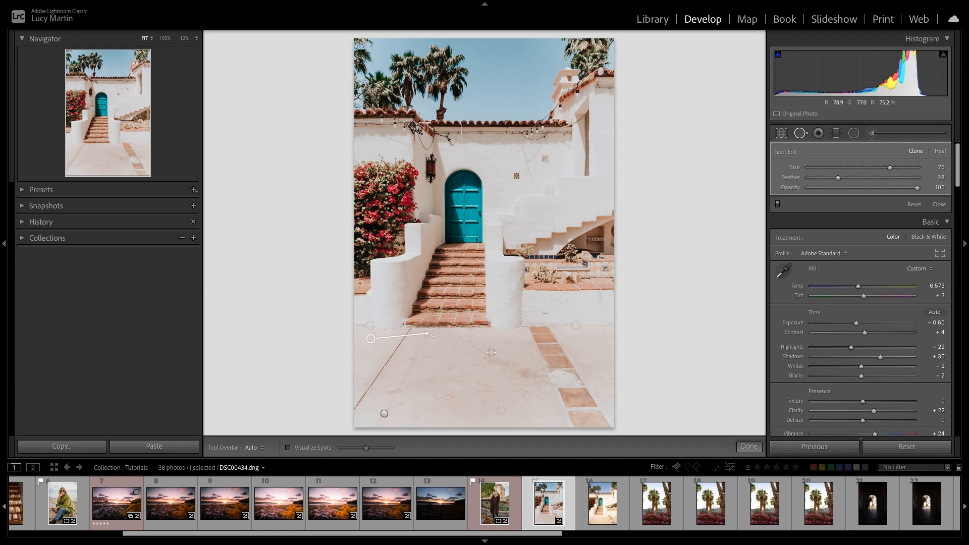
left_click(448, 332)
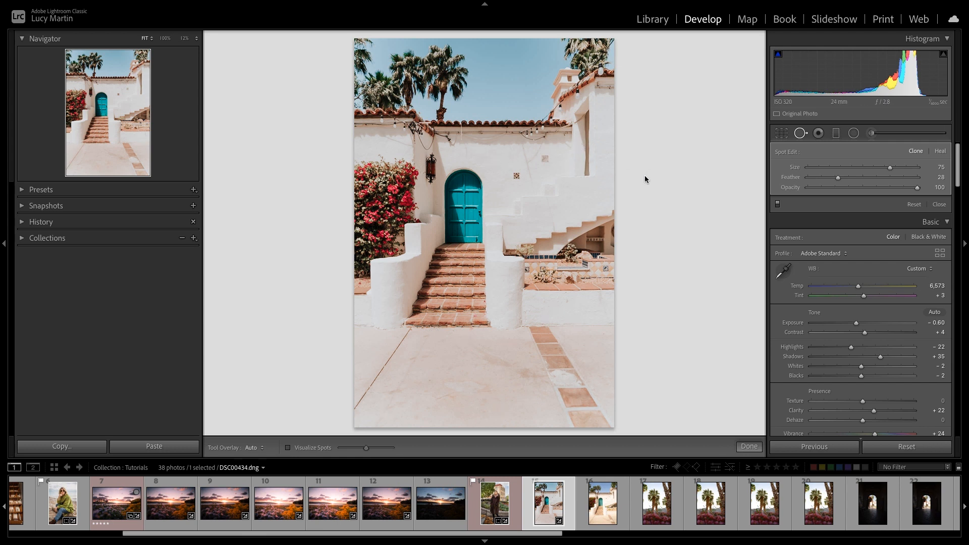
mouse_move(673, 164)
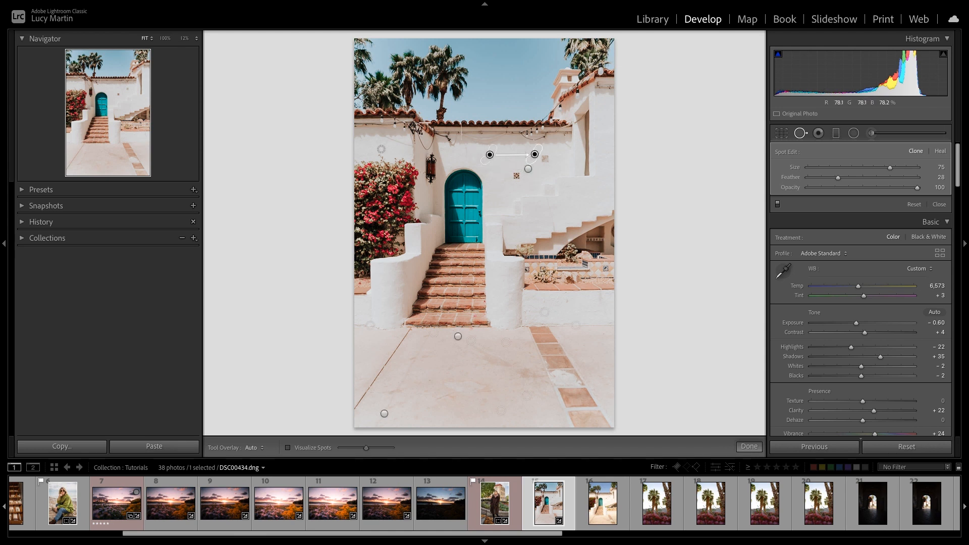
left_click(383, 139)
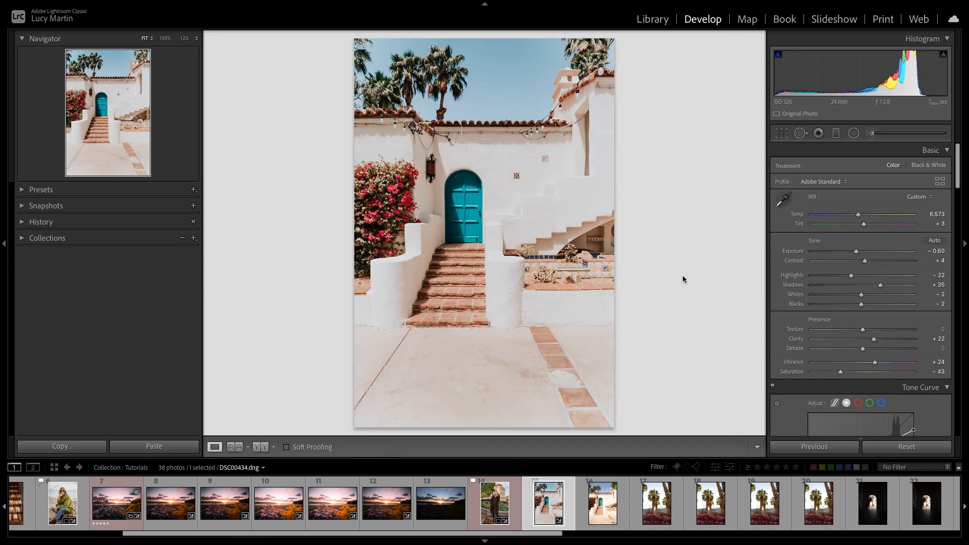
Zoom into the pavement and remove a remaining speck at the base of the right wall
left_click(799, 133)
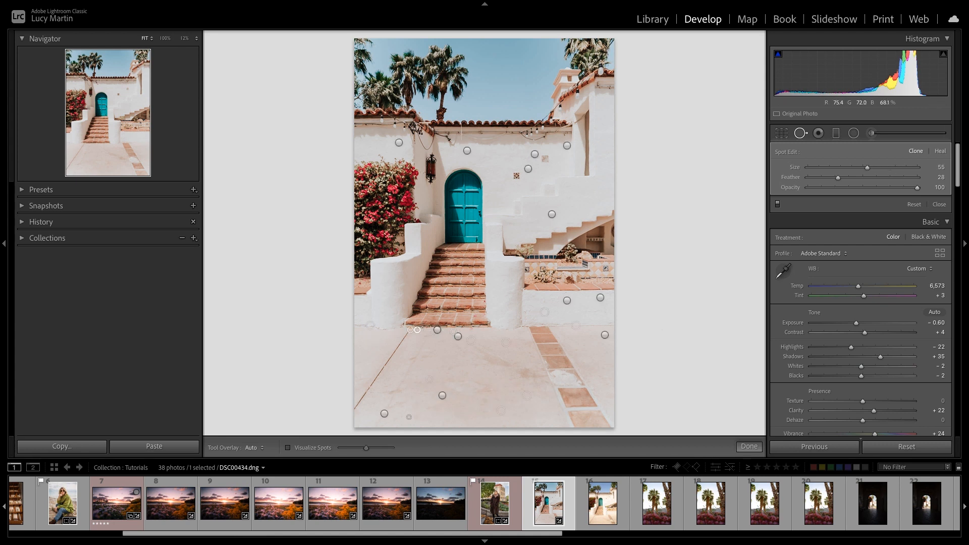
left_click_drag(407, 337, 472, 389)
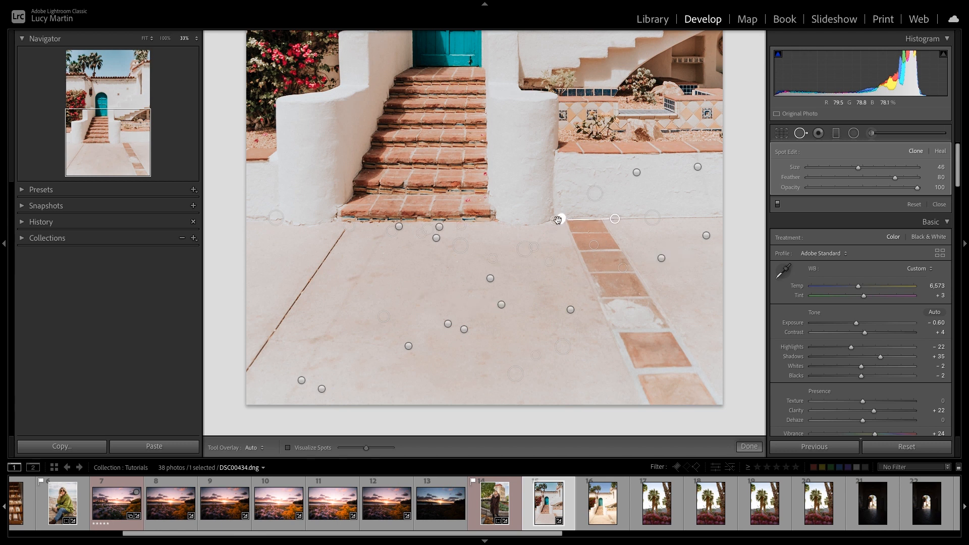
left_click(748, 446)
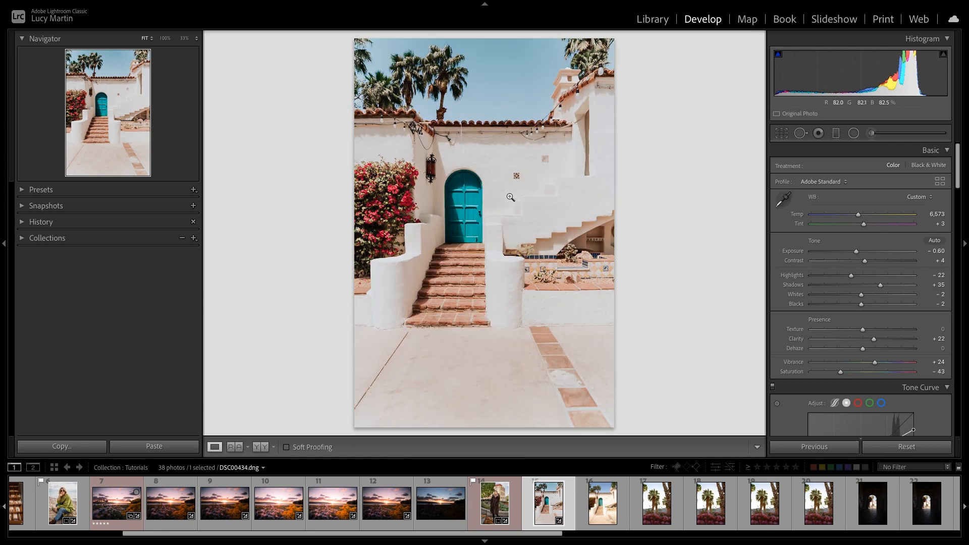
mouse_move(747, 278)
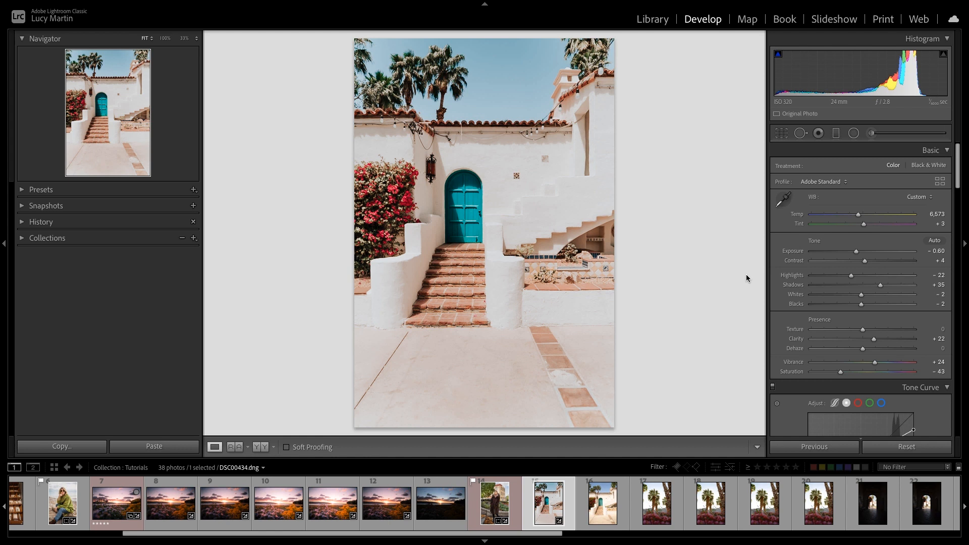
mouse_move(434, 187)
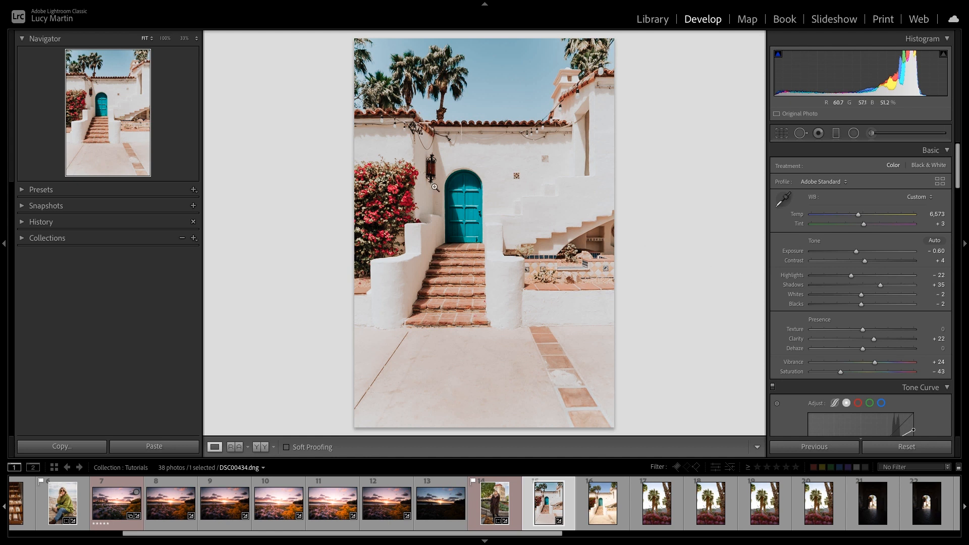